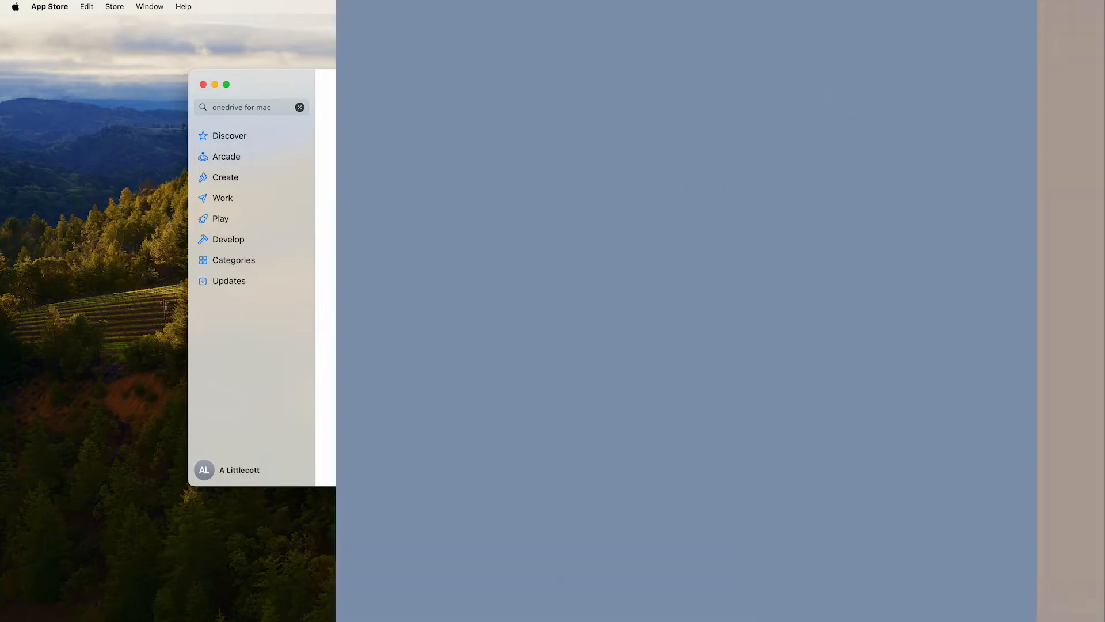
Step: Close the App Store window after finding OneDrive, leaving the desktop showing
left_click(203, 84)
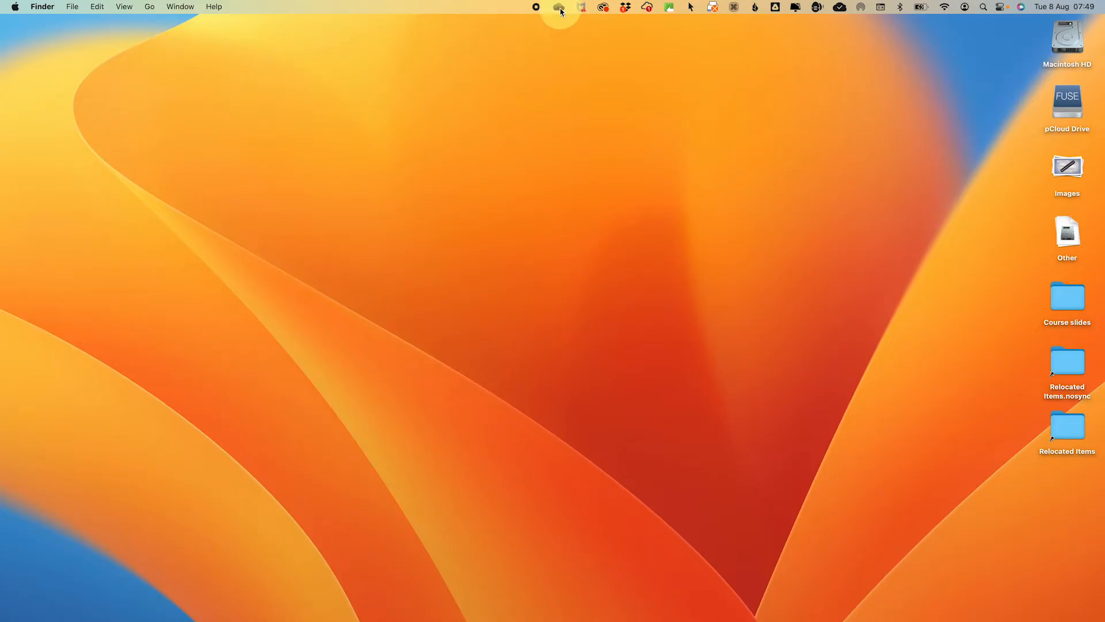
Step: Start adding another OneDrive account from the menu bar icon's Preferences
left_click(558, 6)
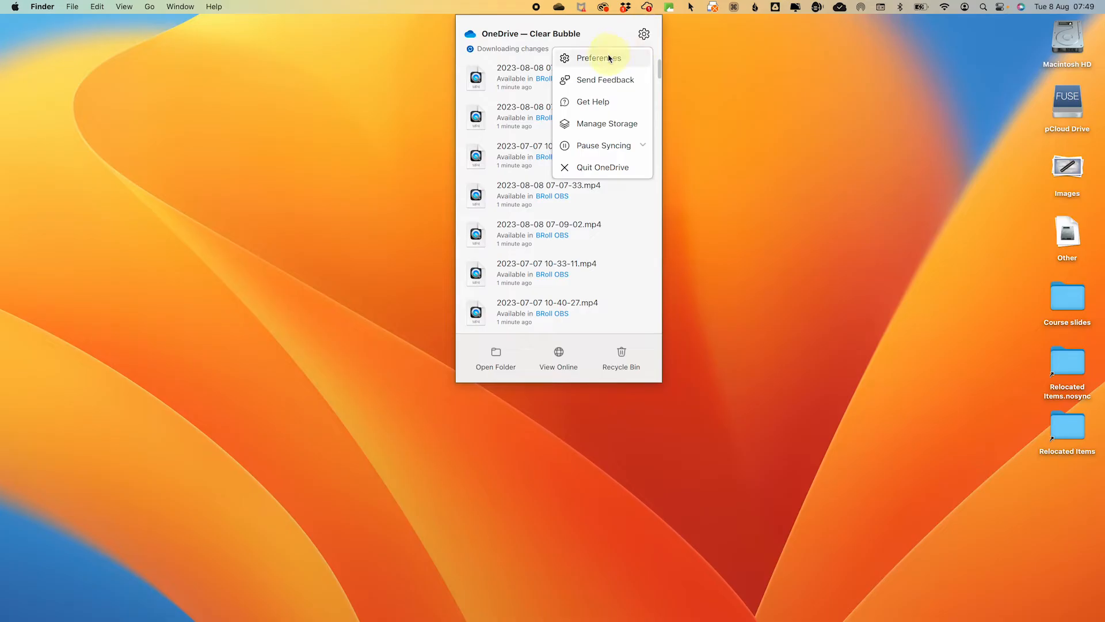
left_click(597, 57)
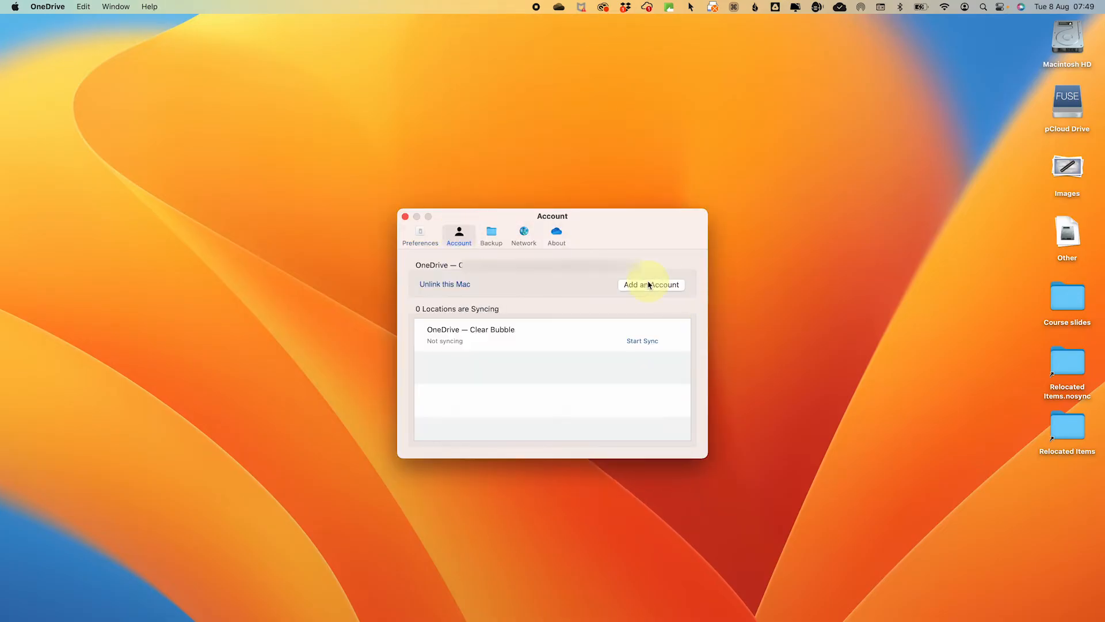
left_click(650, 284)
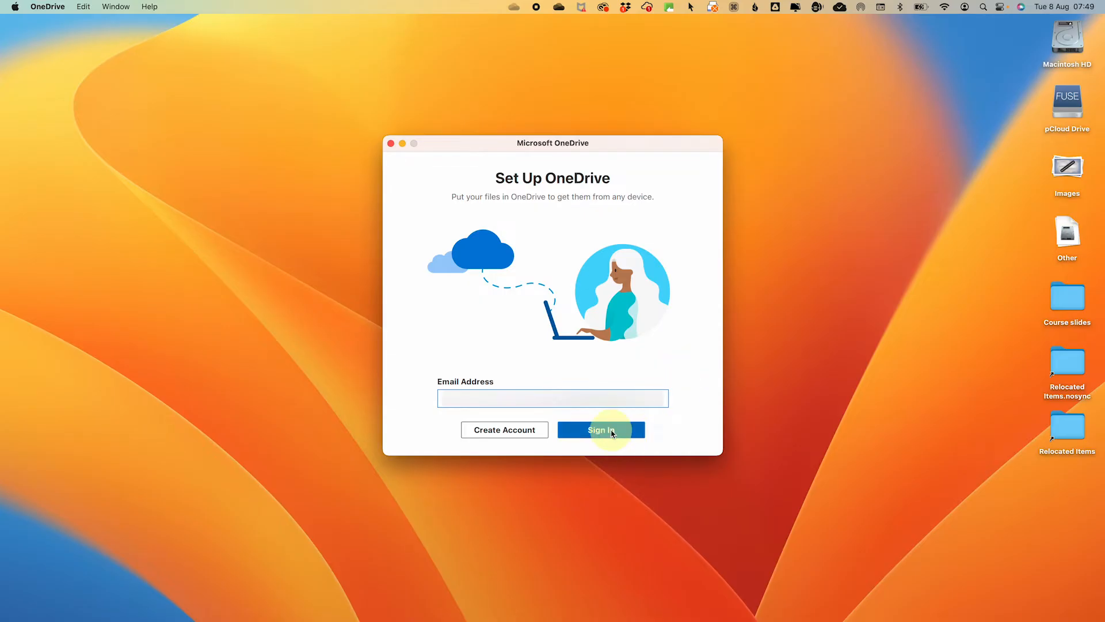
Step: Sign in with email and password and accept the privacy notice without sending optional data
left_click(600, 430)
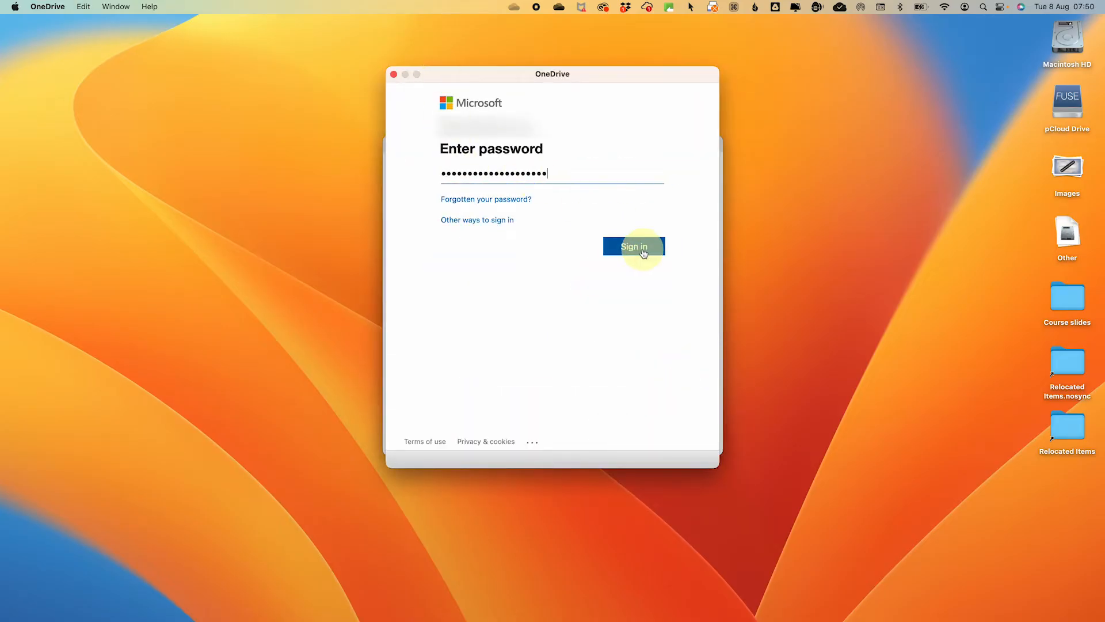
left_click(633, 245)
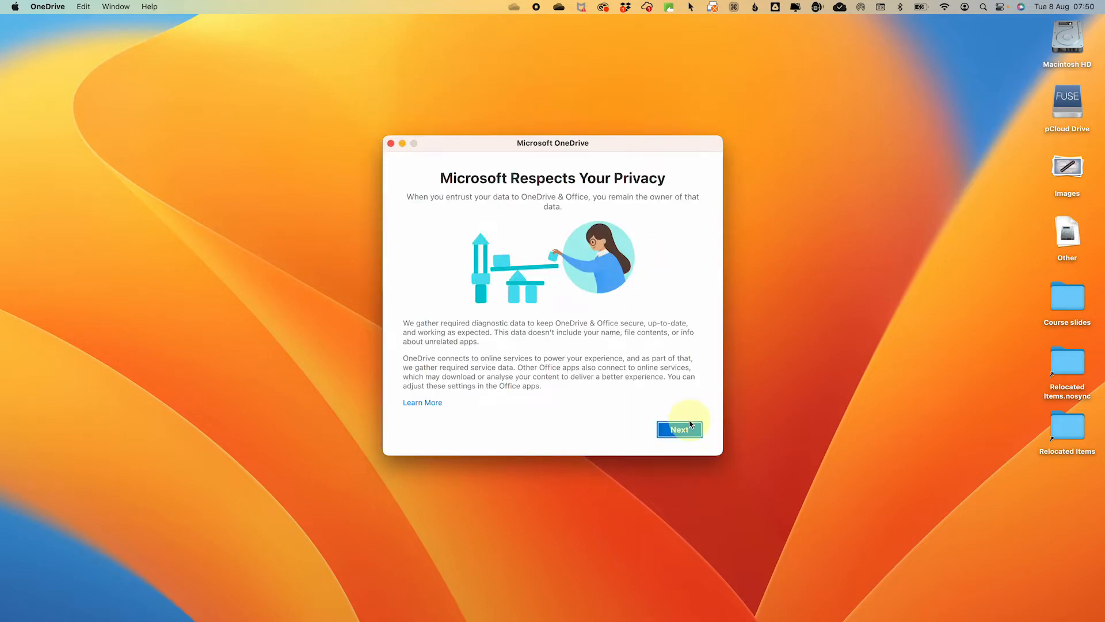
left_click(678, 429)
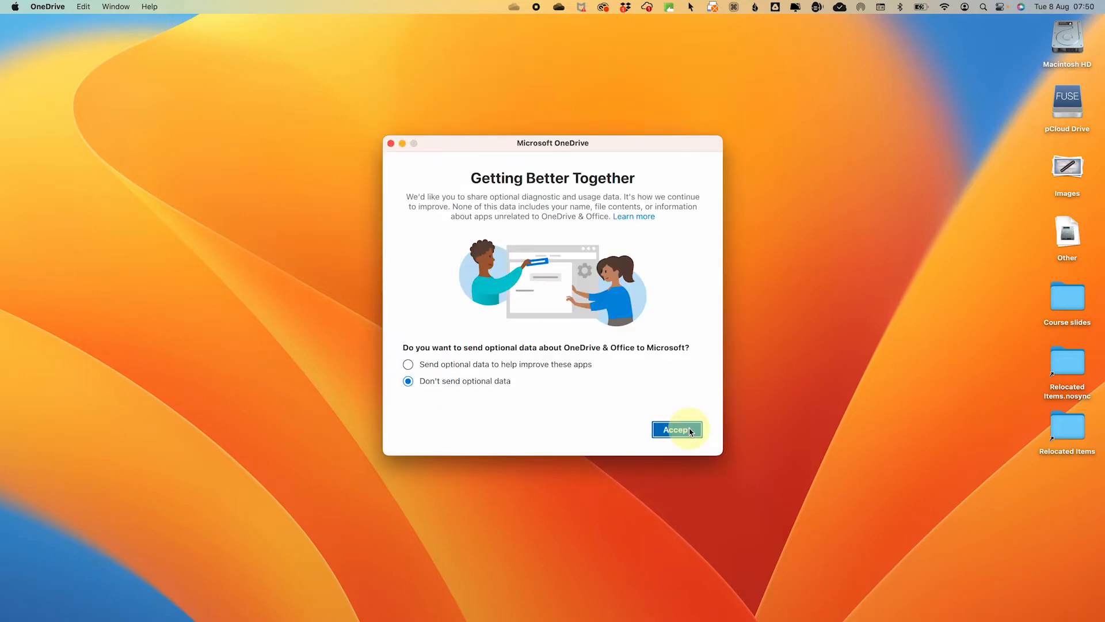
mouse_move(698, 436)
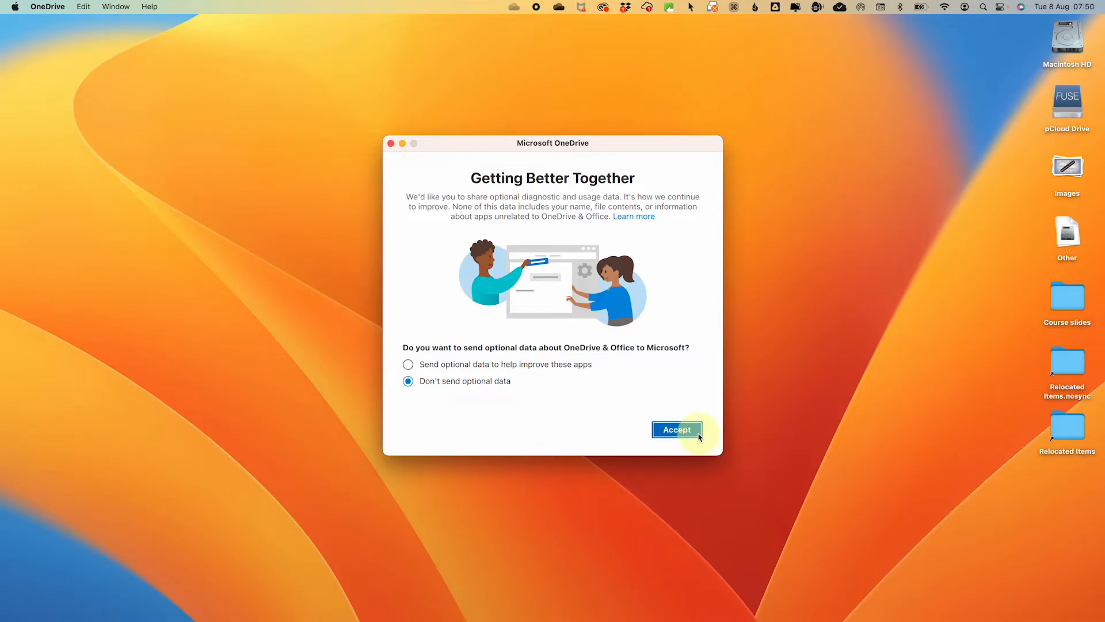
left_click(675, 430)
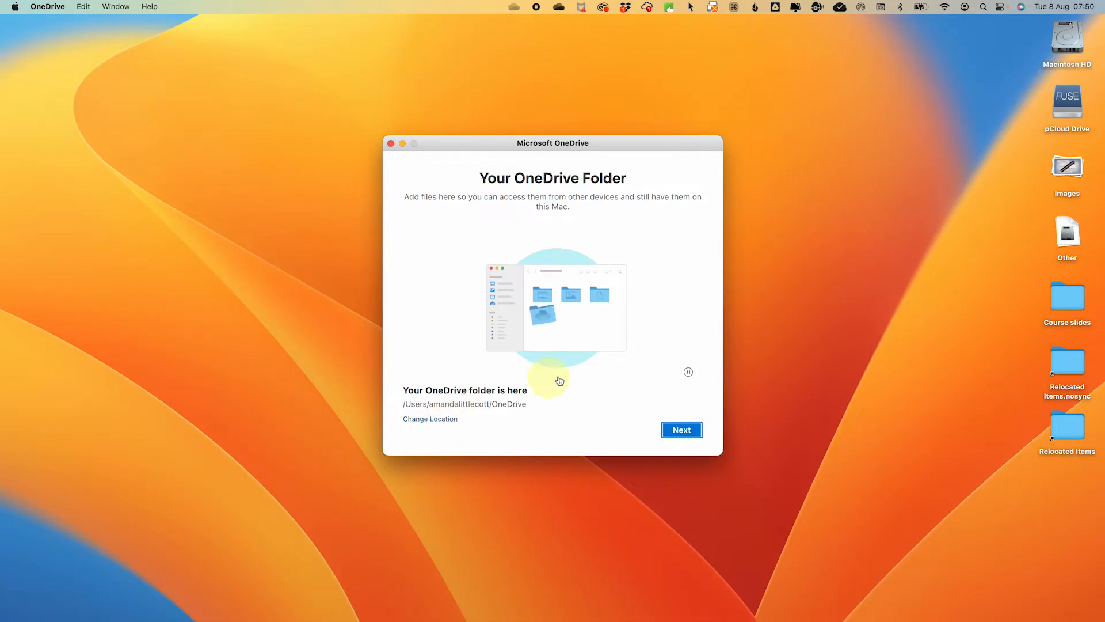
Step: Place the OneDrive folder inside Documents and confirm that location
left_click(430, 418)
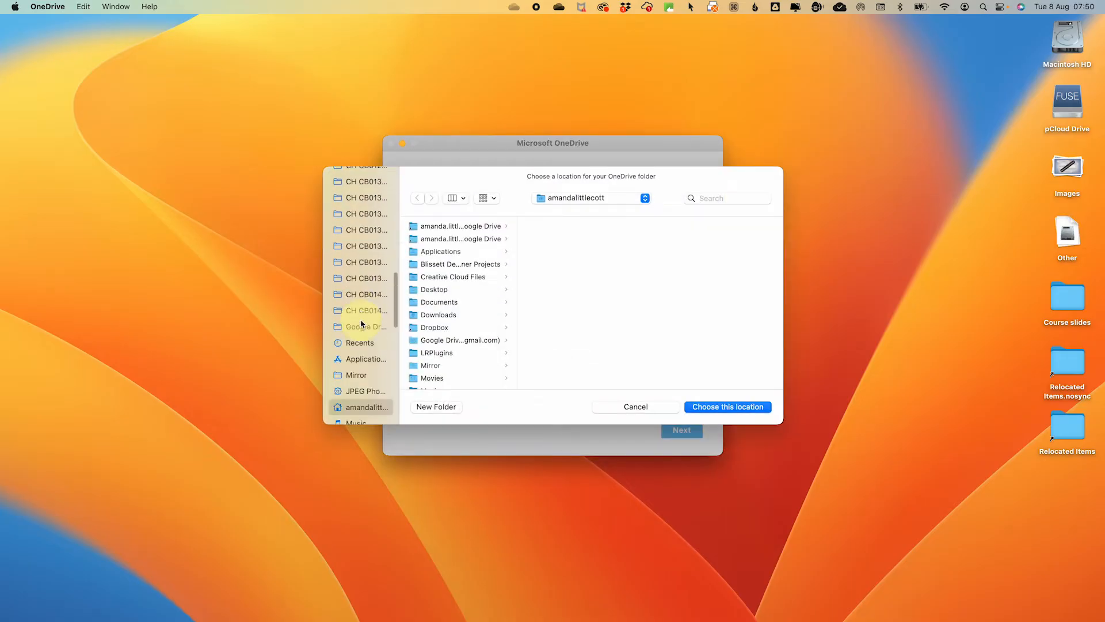
left_click(726, 407)
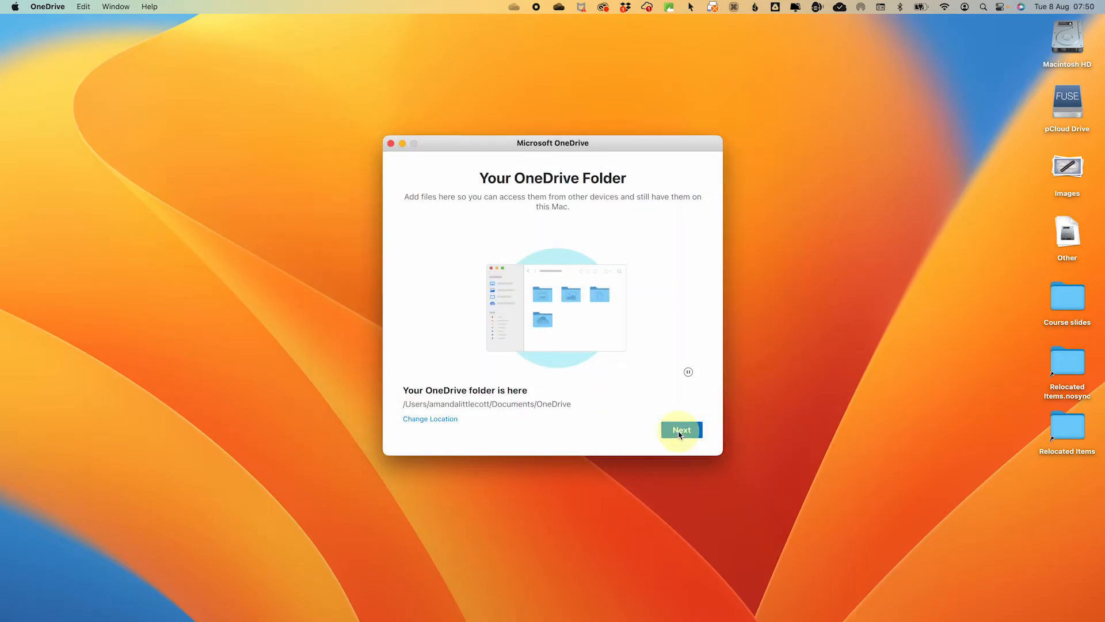
left_click(679, 430)
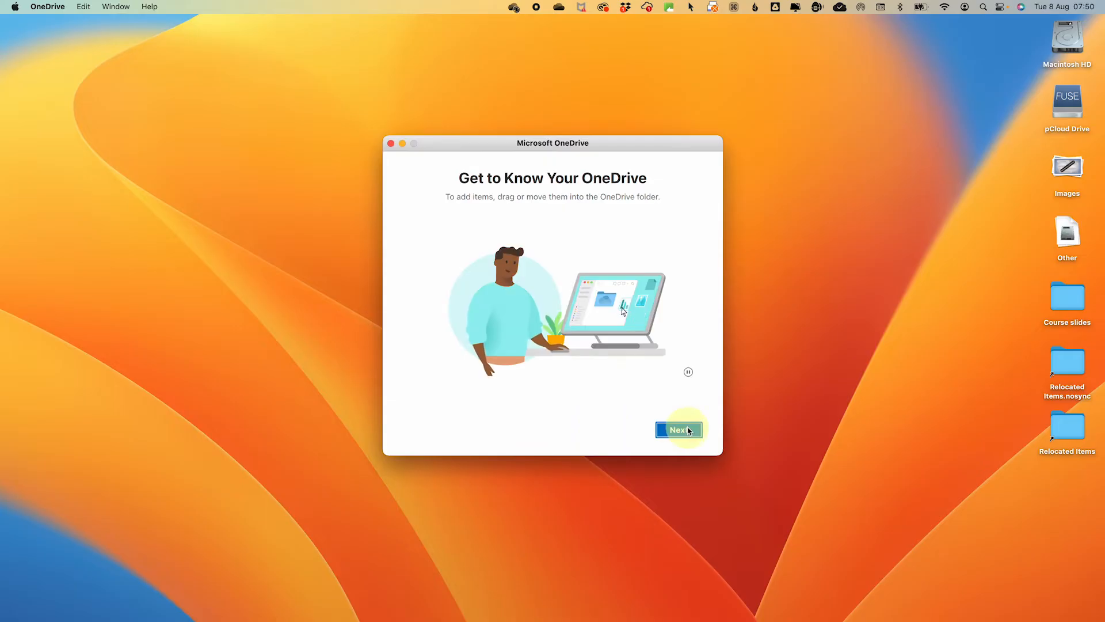
Step: Pass the setup tour pages, postpone the mobile app, and finish by opening the OneDrive folder
left_click(677, 429)
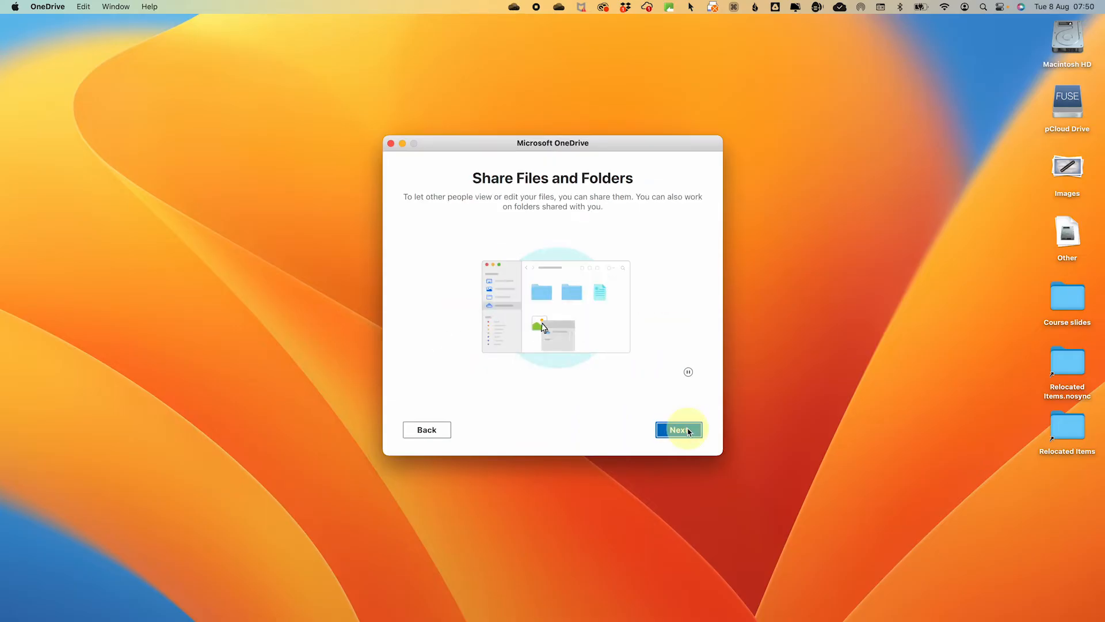
left_click(678, 429)
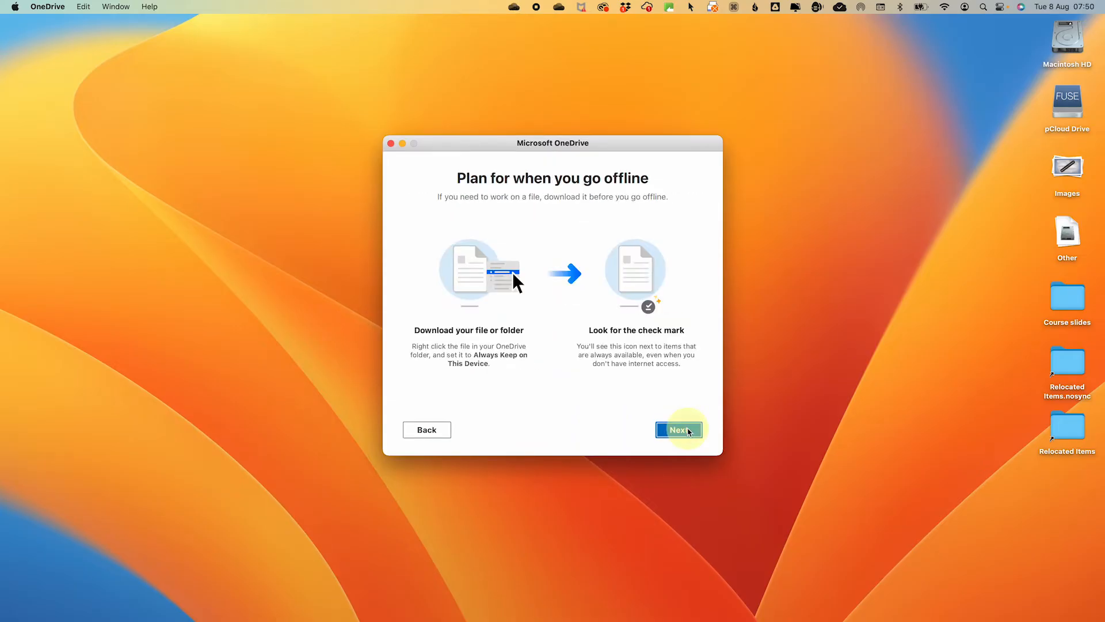
left_click(678, 429)
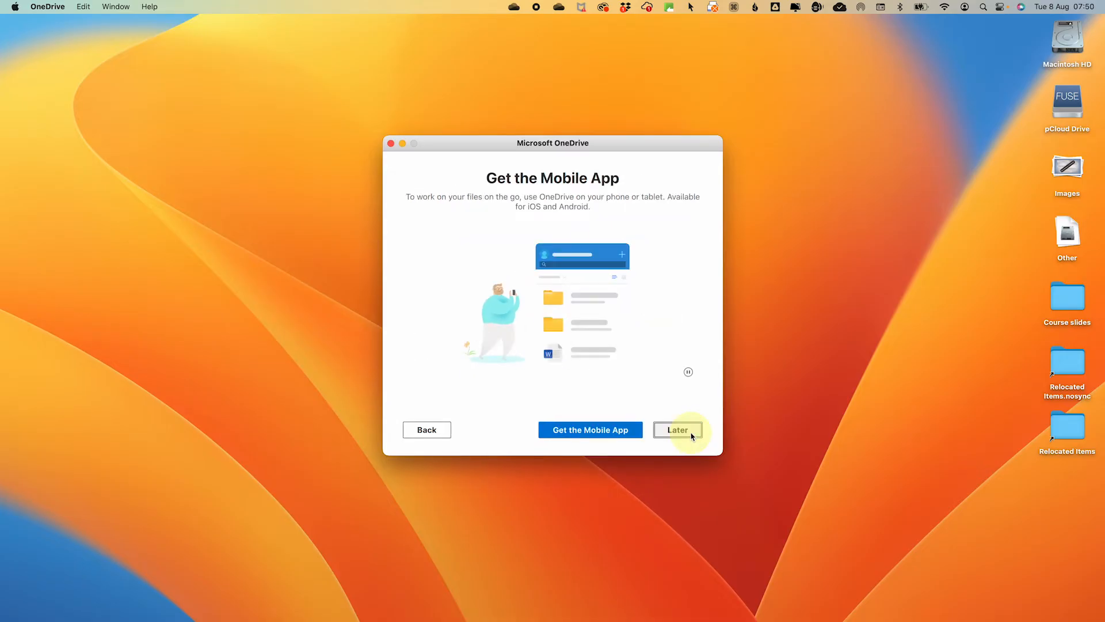
left_click(676, 430)
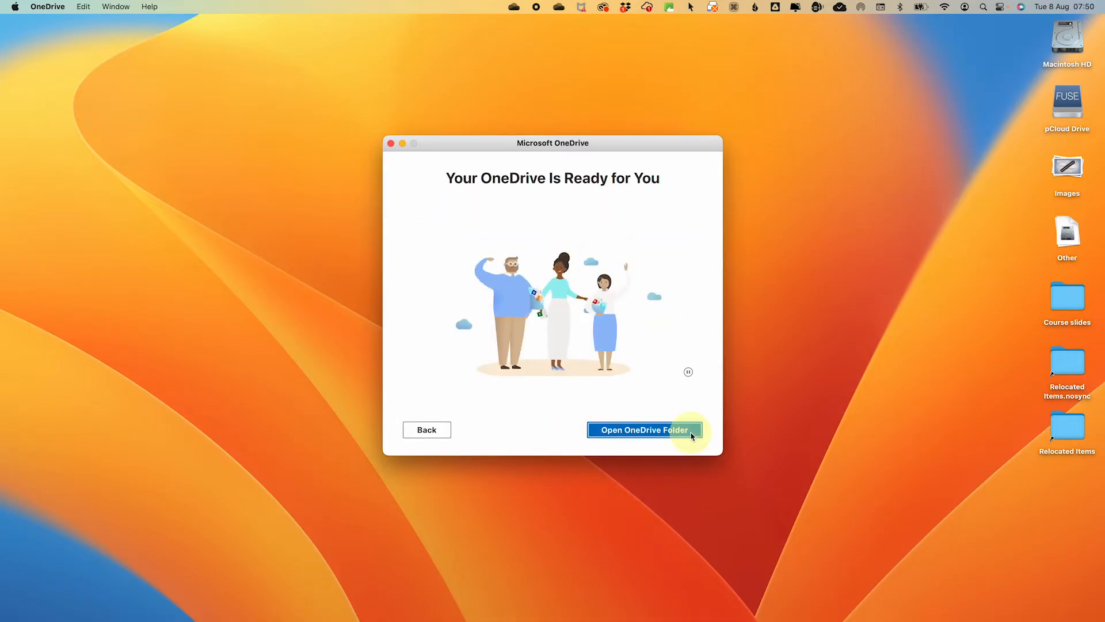
left_click(642, 429)
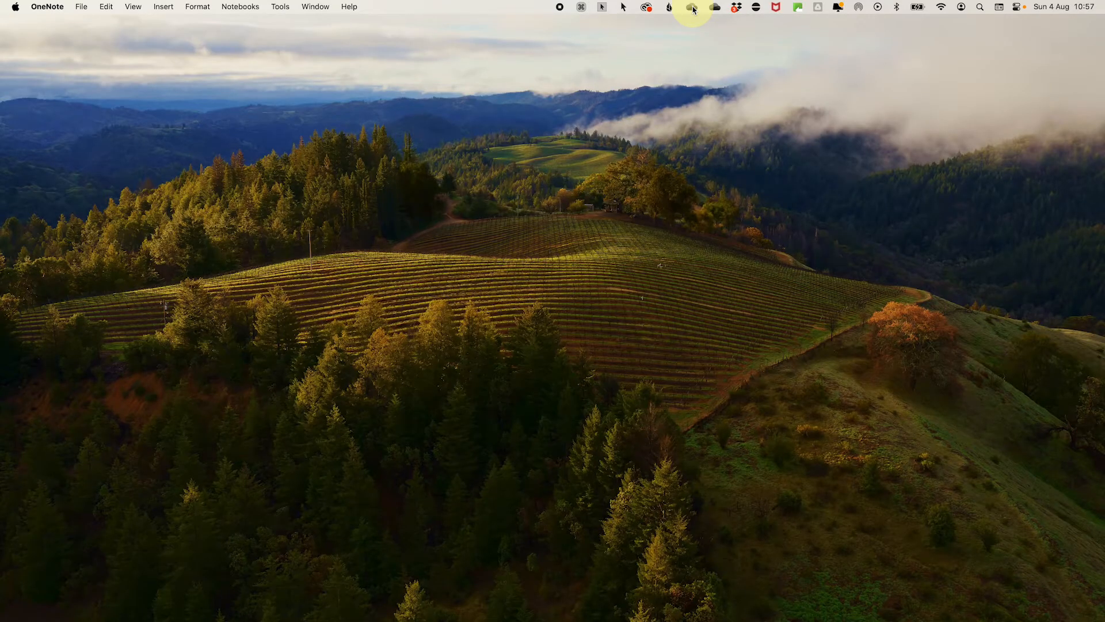
Step: In Account > Choose Folders, keep all cloud folders available to sync on this Mac and confirm
left_click(692, 6)
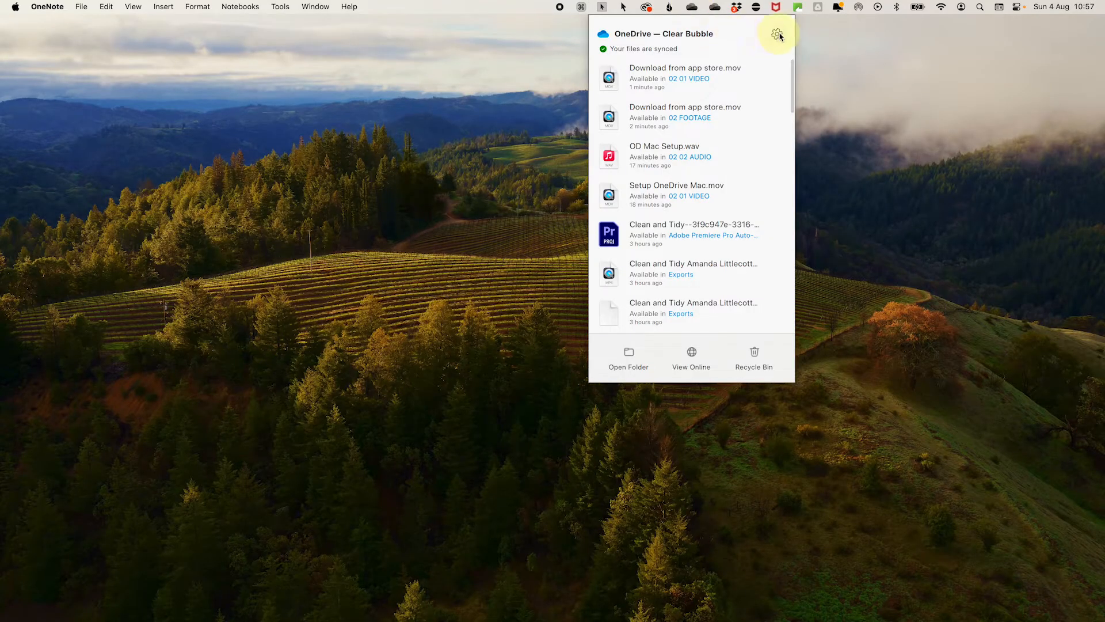
left_click(777, 34)
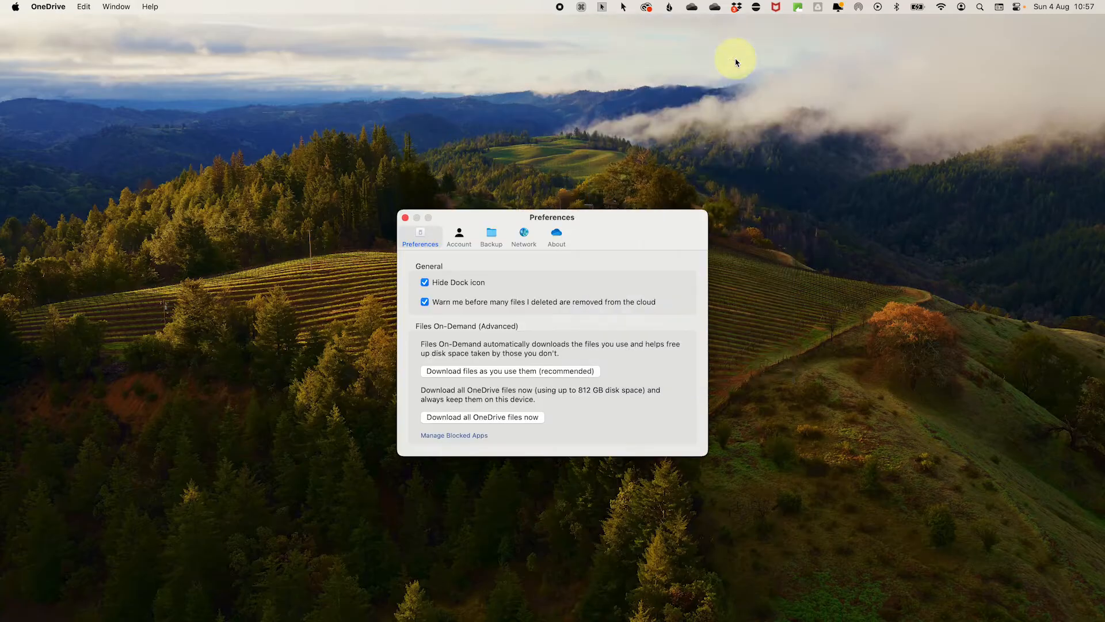
left_click(458, 235)
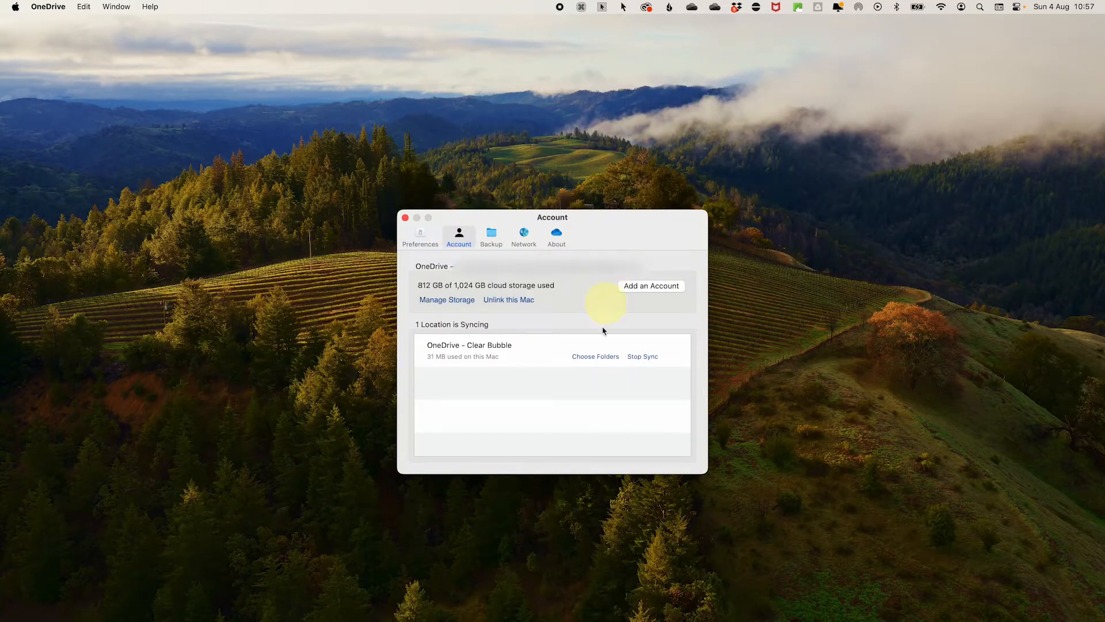
left_click(595, 356)
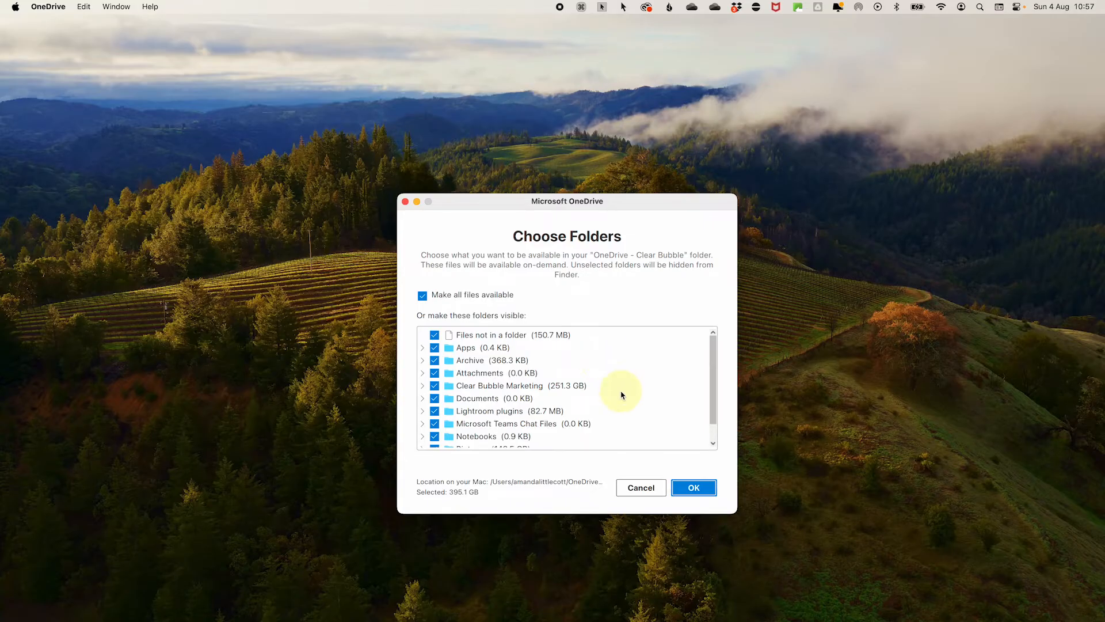
scroll("down", 3)
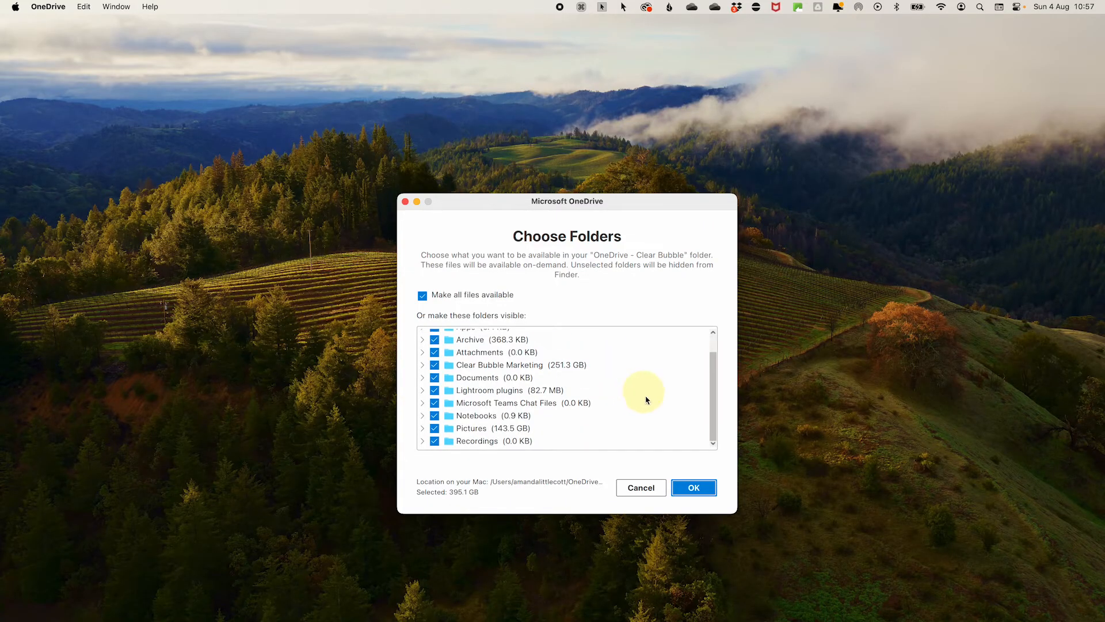
left_click(693, 487)
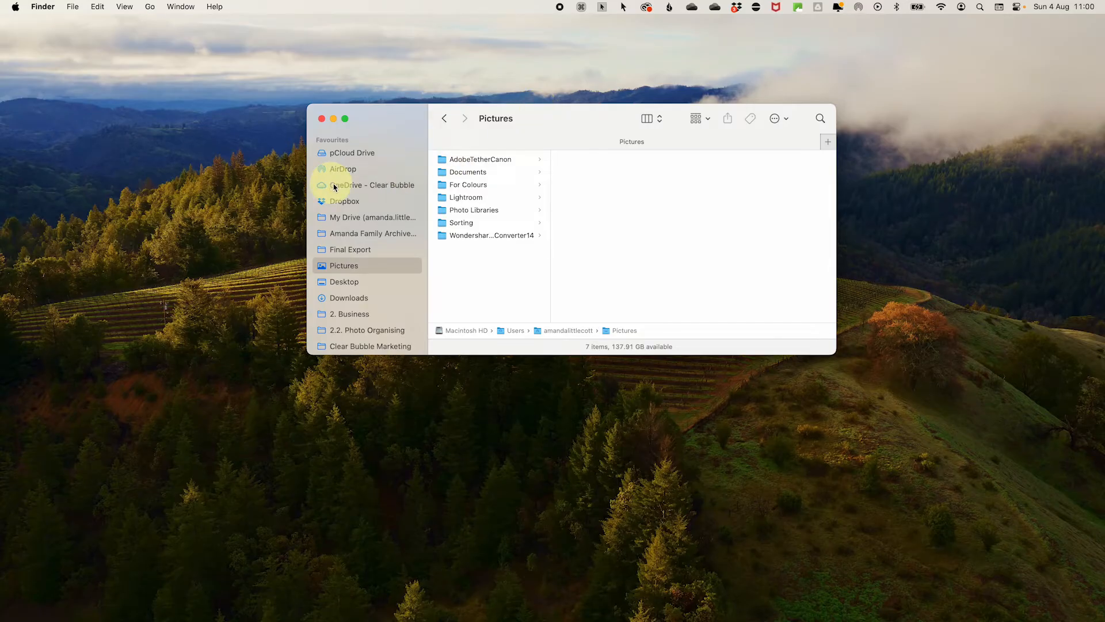
Step: Share How to Sync a file.mov from OneDrive - Clear Bubble and set what recipients can do with the link
left_click(345, 185)
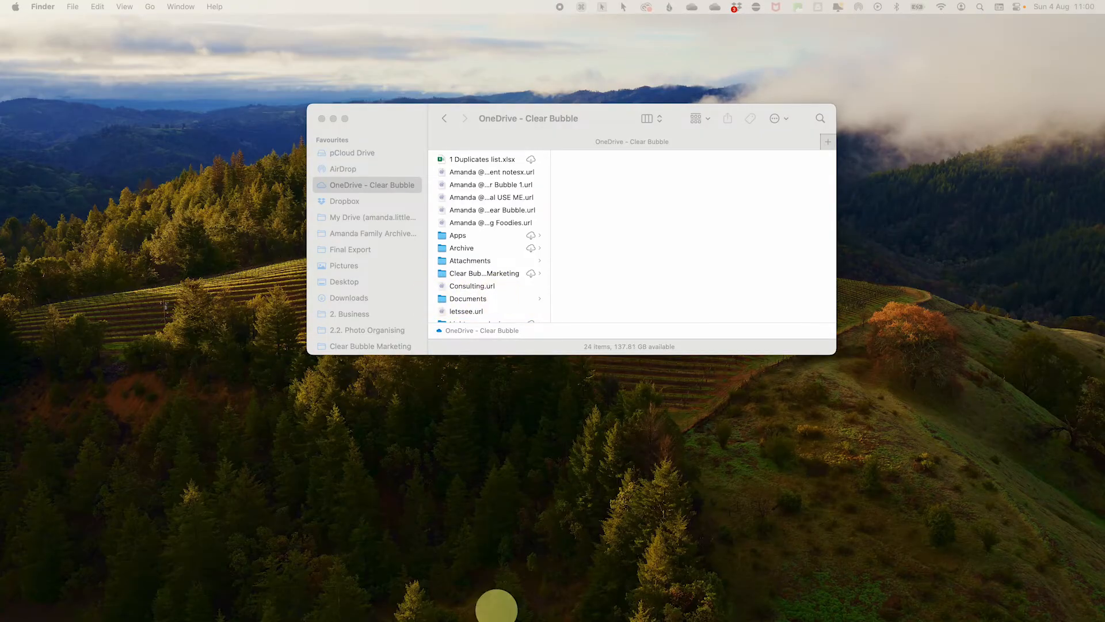
left_click(484, 311)
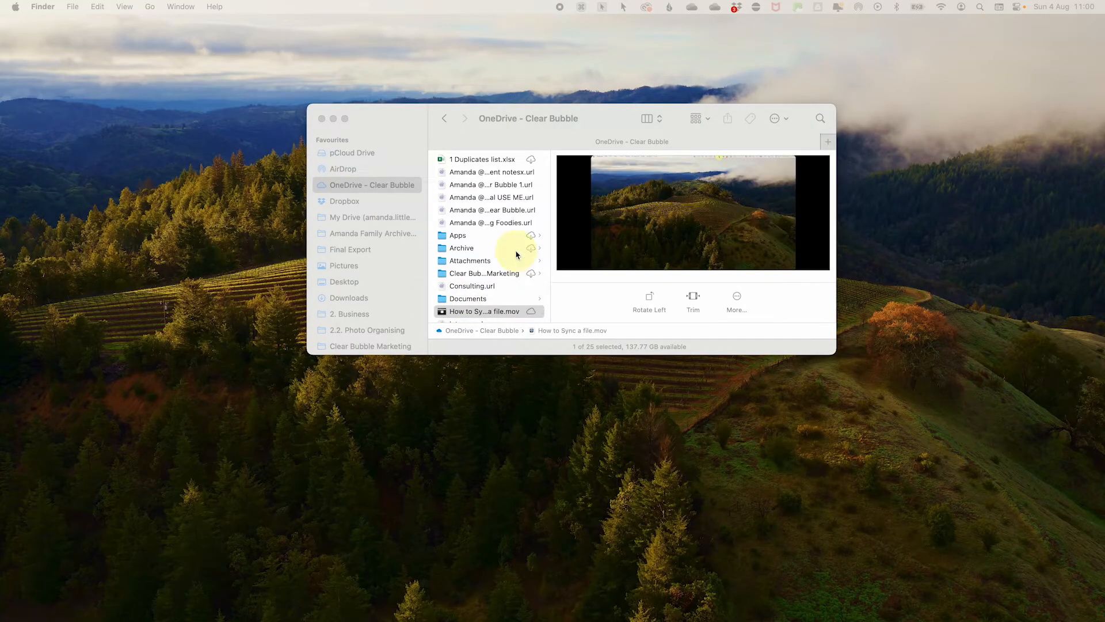
right_click(484, 311)
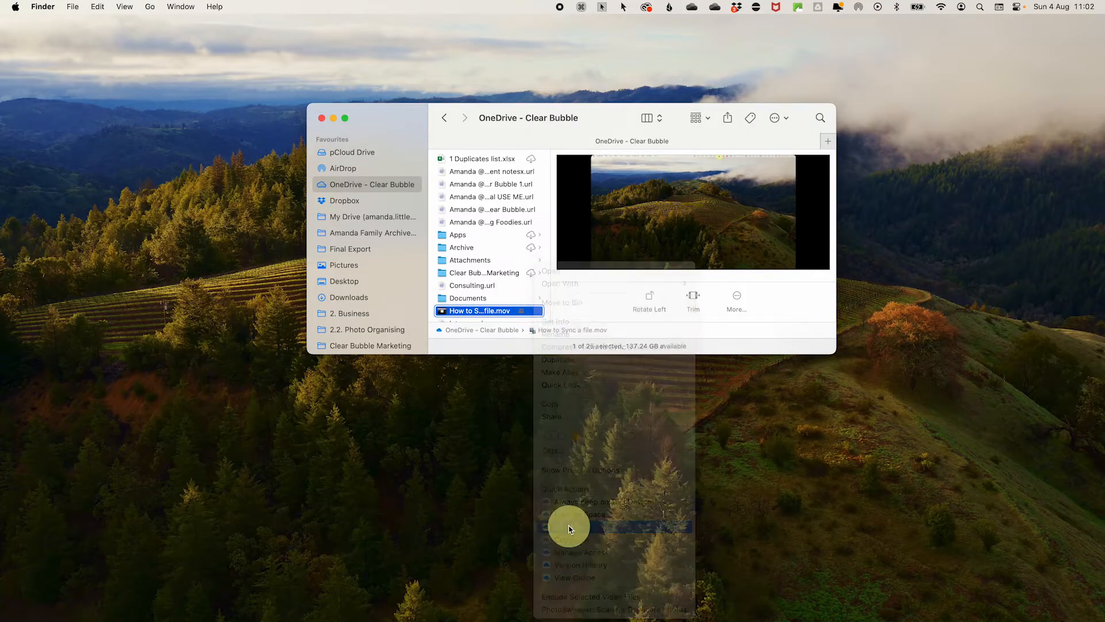
left_click(553, 417)
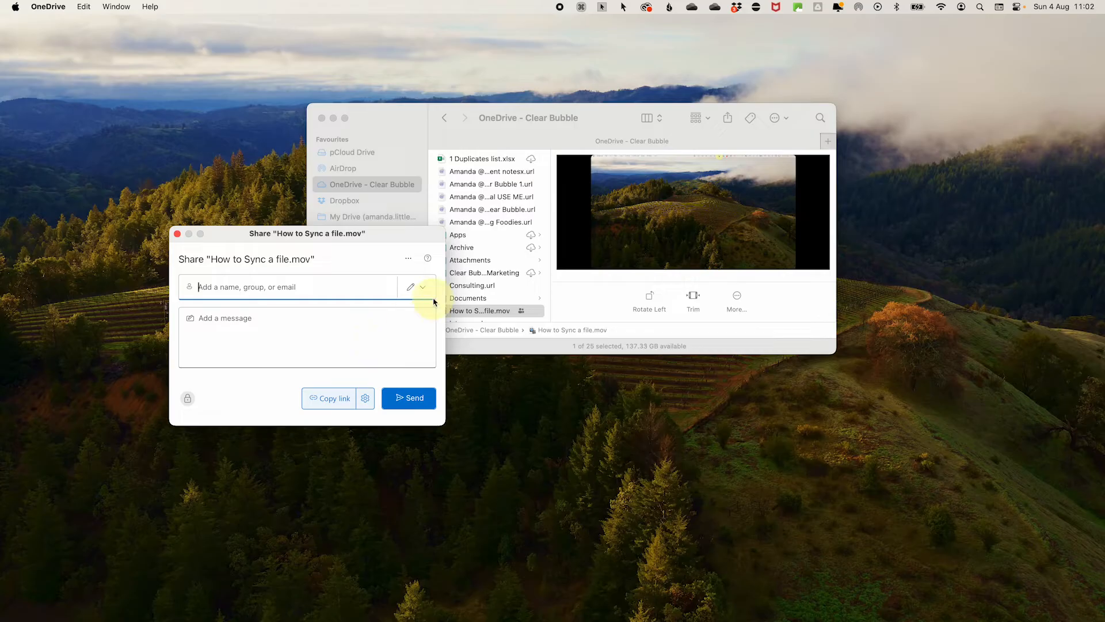
left_click(426, 286)
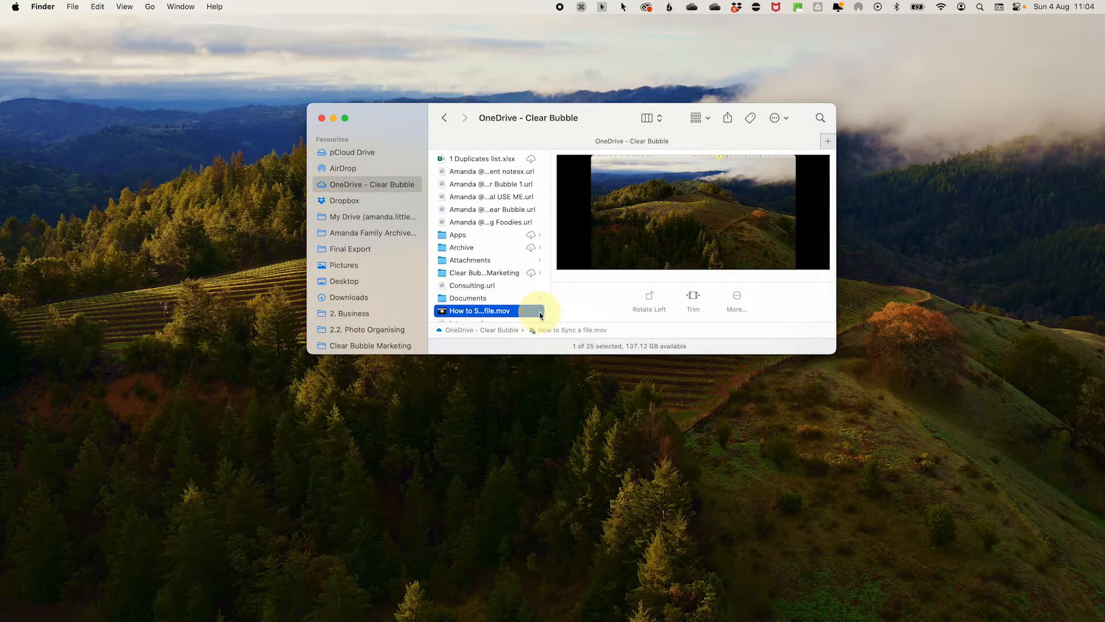
Step: Set the How to Sync a file.mov video to Always Keep on This Device
right_click(478, 311)
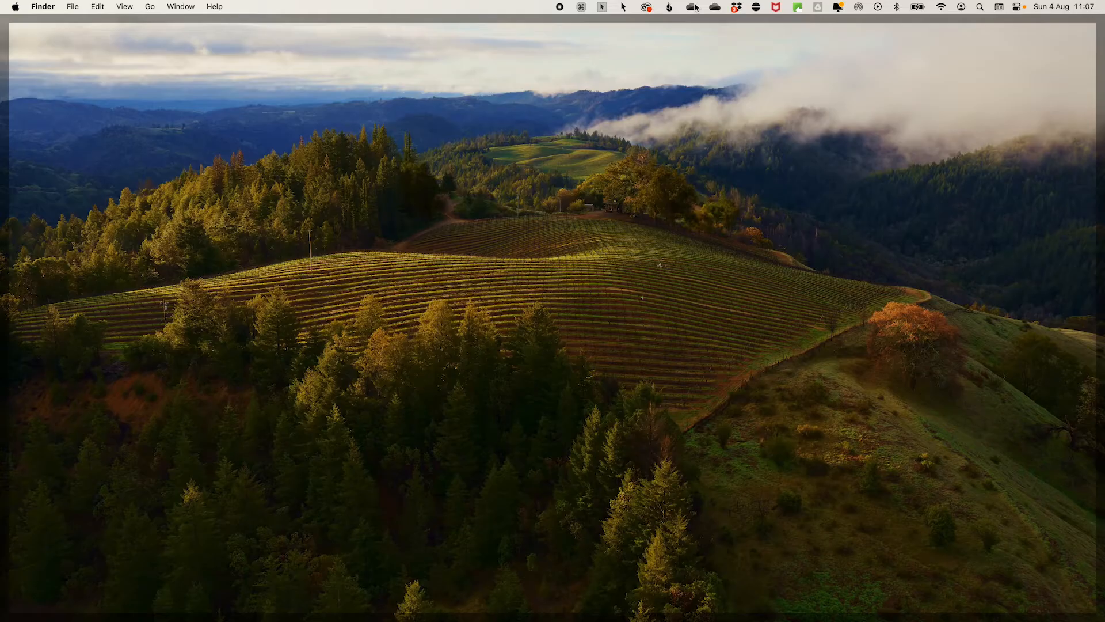
Step: Enable Files On-Demand with 'Download files as you use them' and confirm making files online-only
left_click(713, 6)
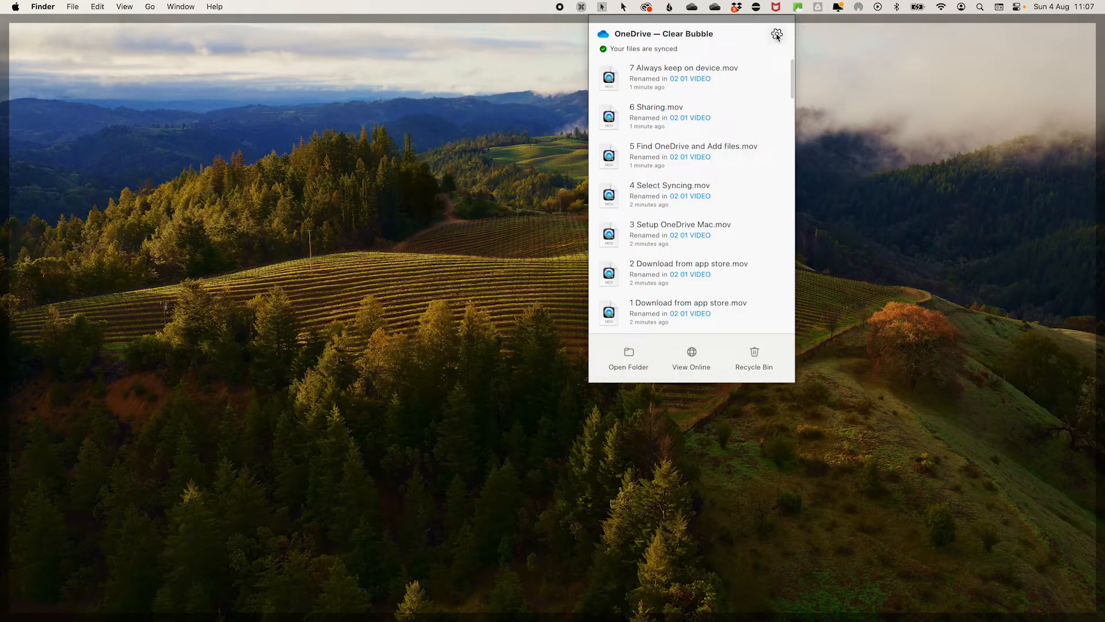
left_click(777, 33)
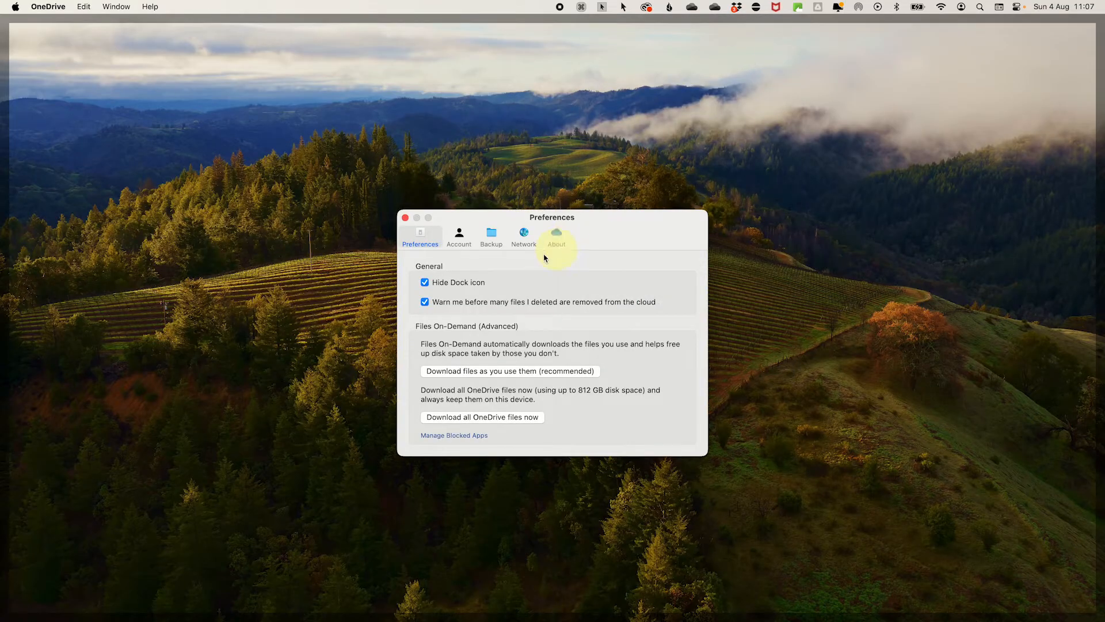
mouse_move(551, 374)
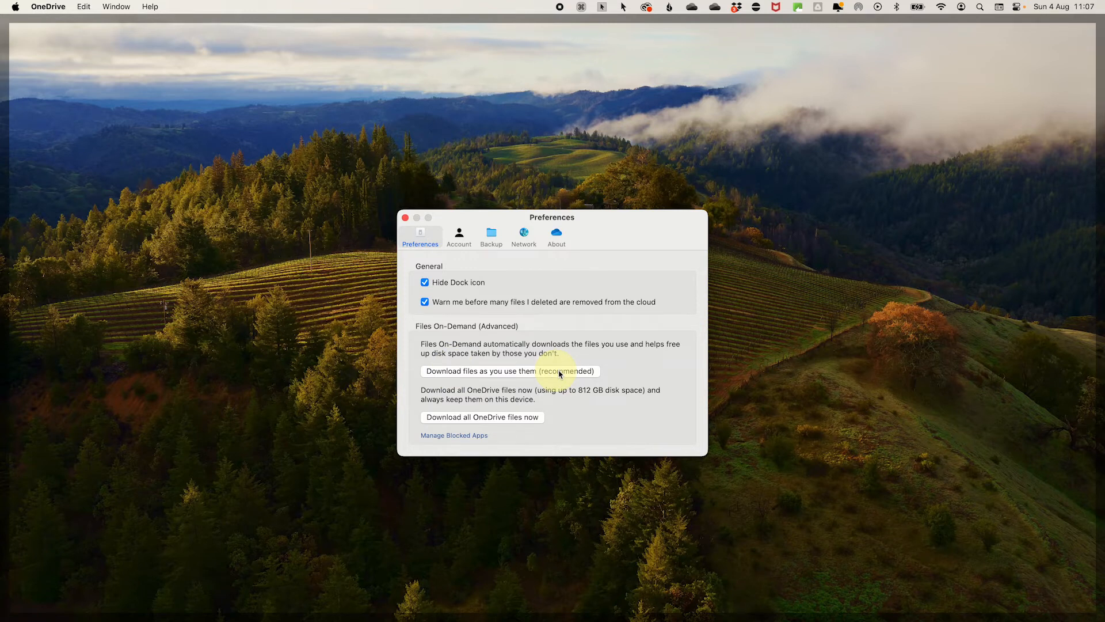
left_click(508, 370)
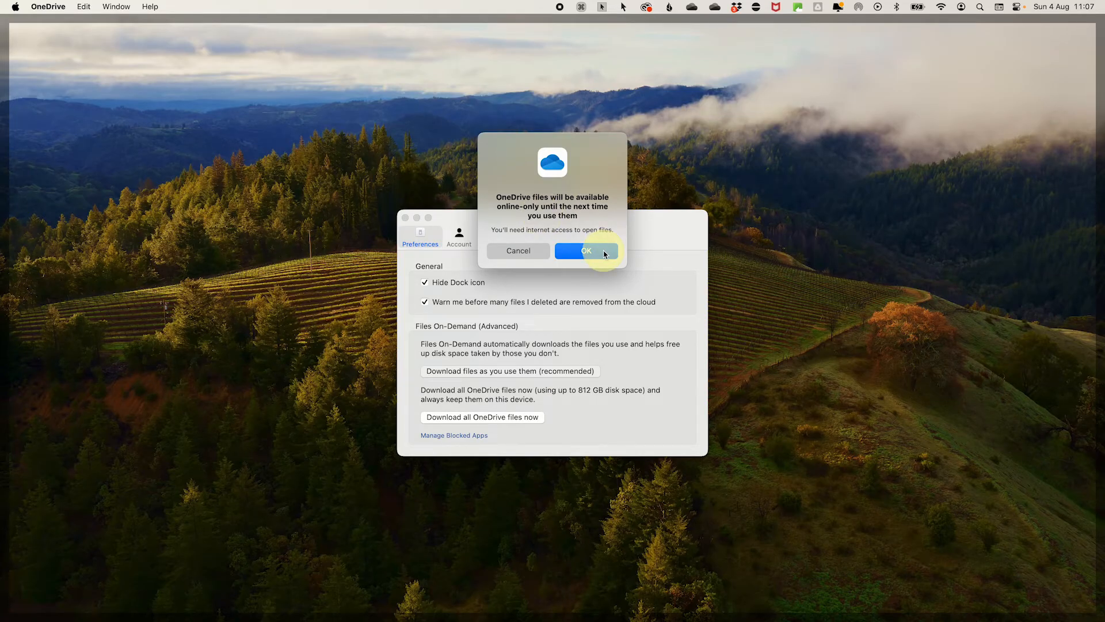
left_click(585, 250)
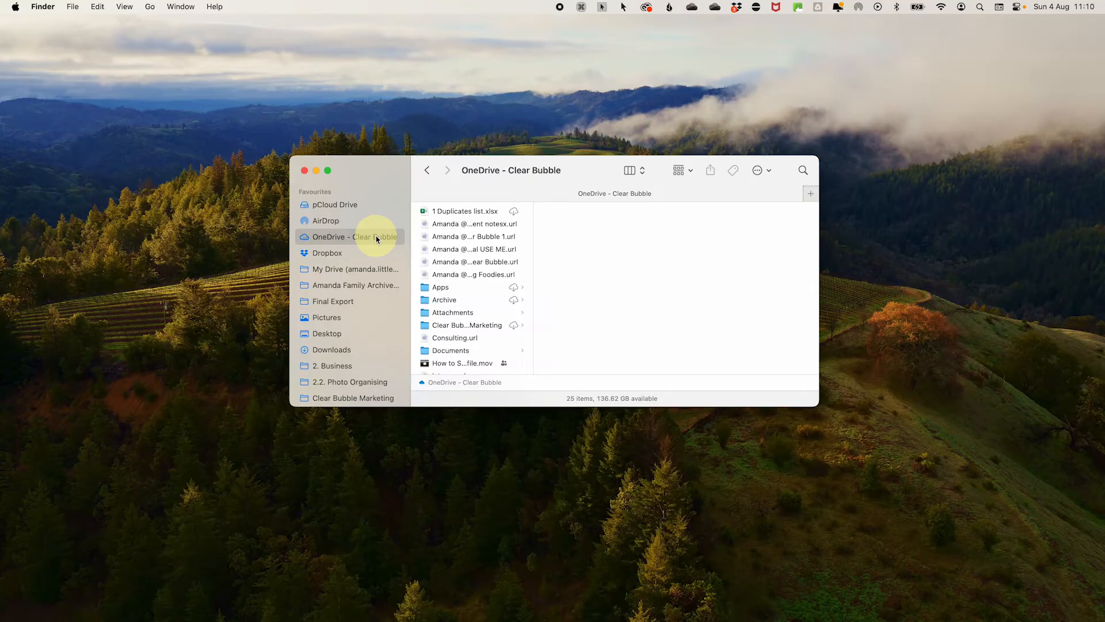
Step: Free Up Space on the whole OneDrive - Clear Bubble folder so its files become online-only
right_click(353, 236)
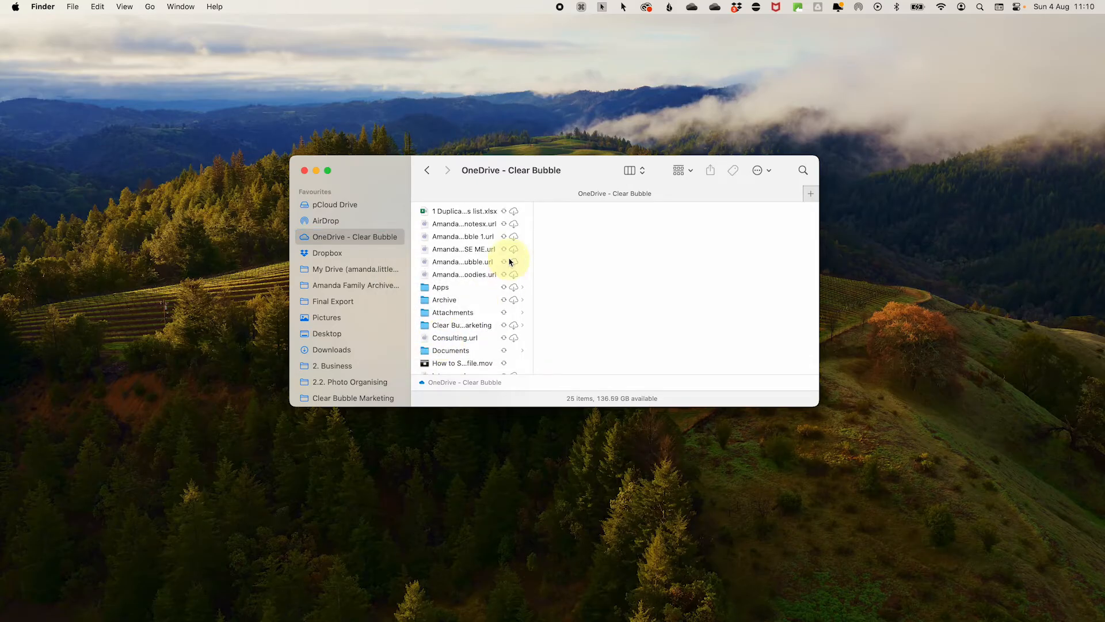
mouse_move(505, 355)
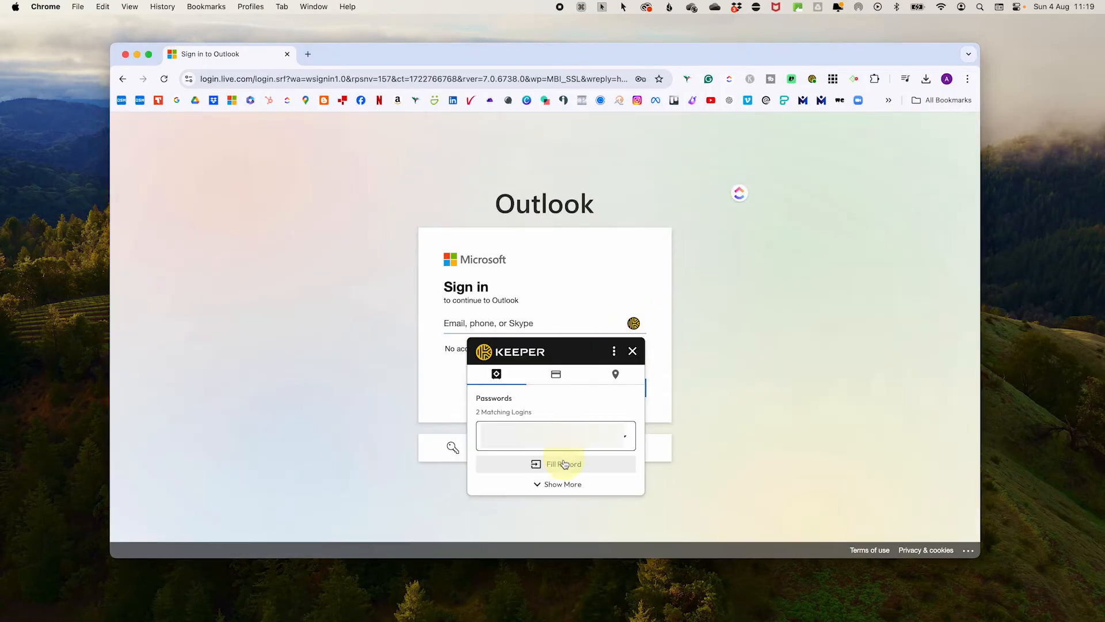
Step: Sign in to Outlook with saved Keeper details, decline staying signed in, and reach account Security
left_click(562, 463)
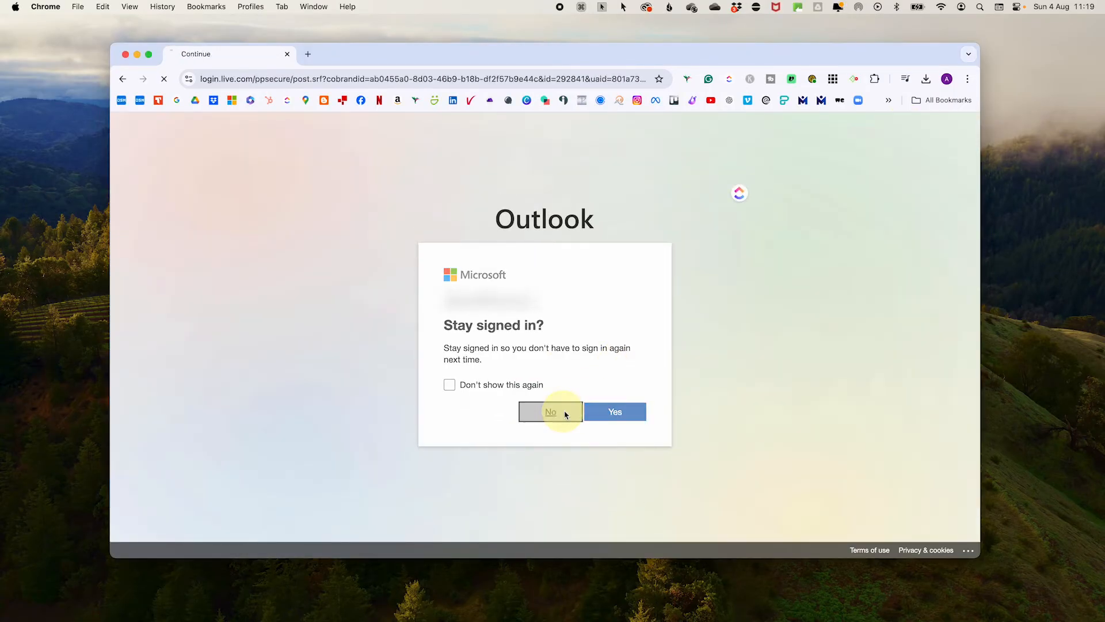
left_click(551, 412)
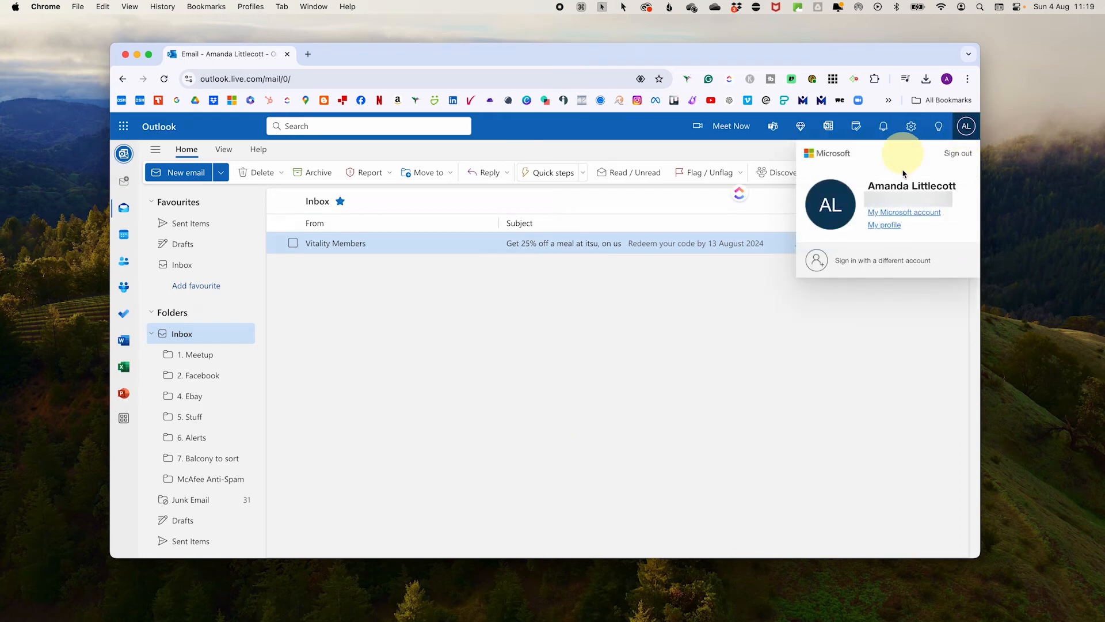
mouse_move(903, 213)
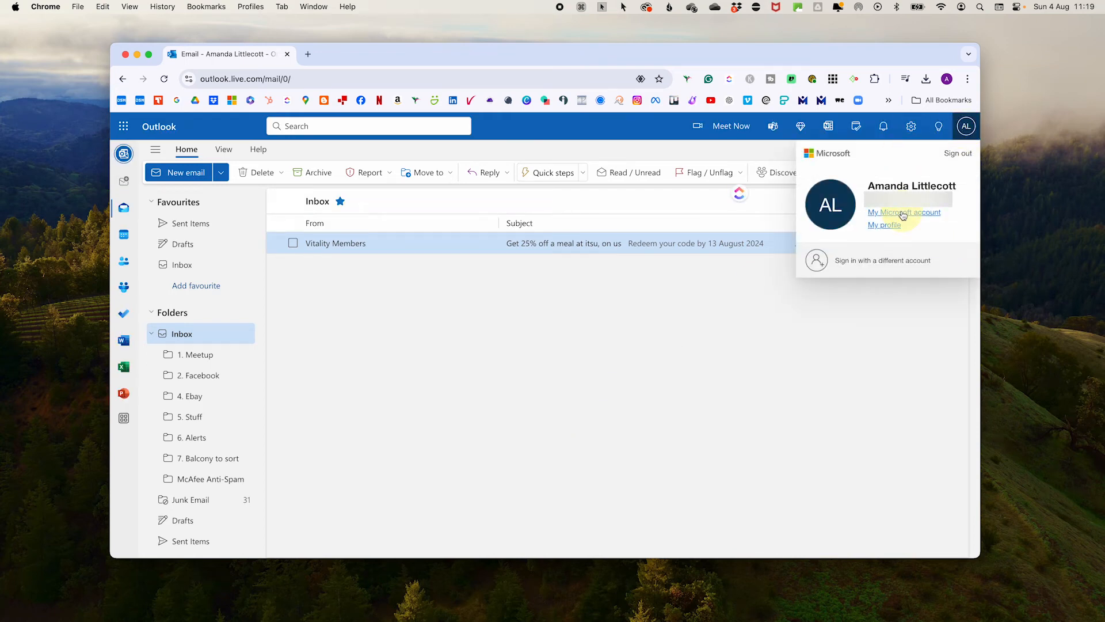
left_click(904, 212)
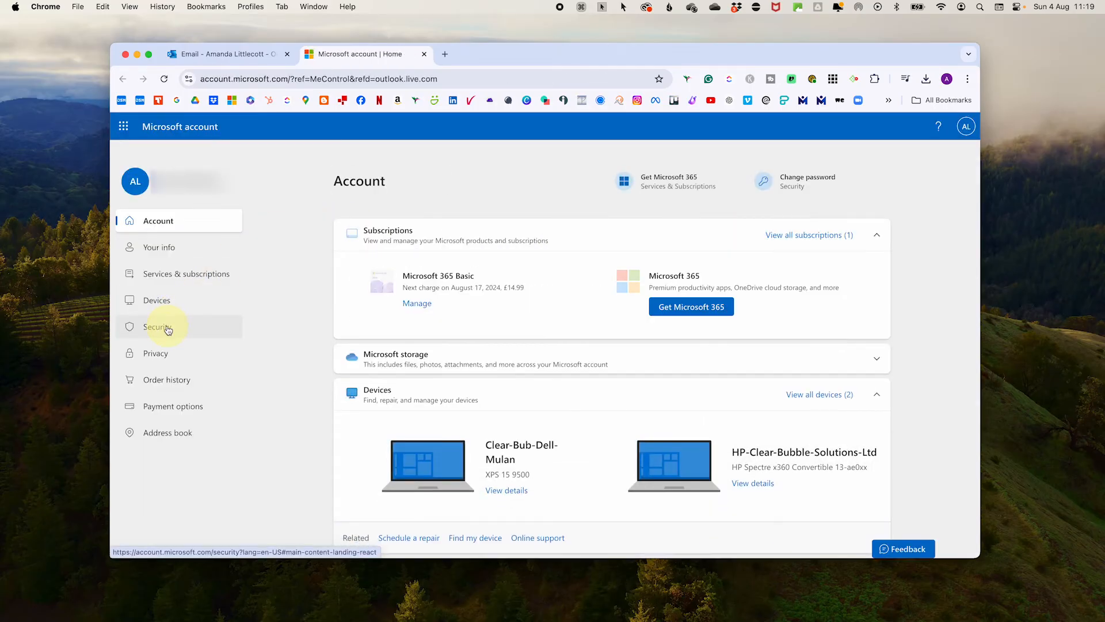
left_click(158, 326)
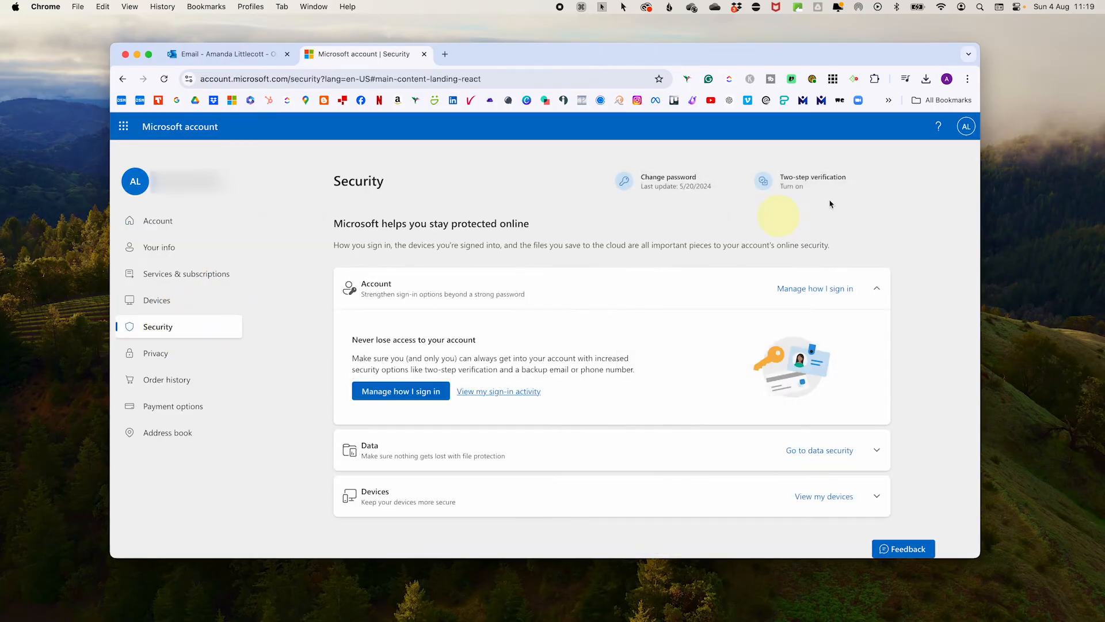
Step: Begin managing two-step verification and verify identity with a code emailed to the account
left_click(813, 181)
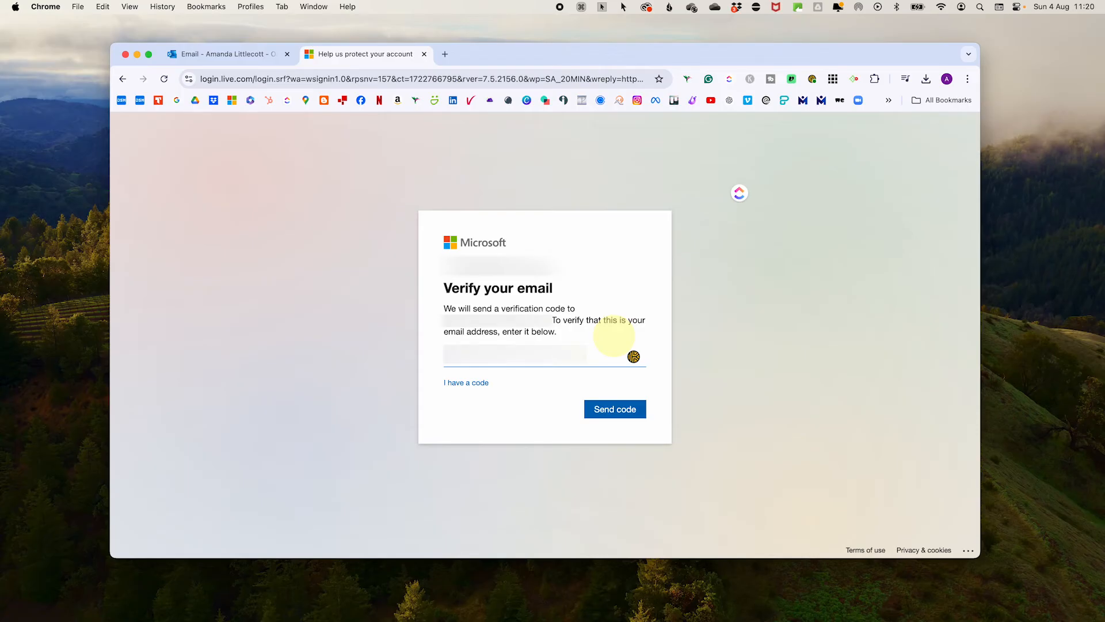
left_click(614, 408)
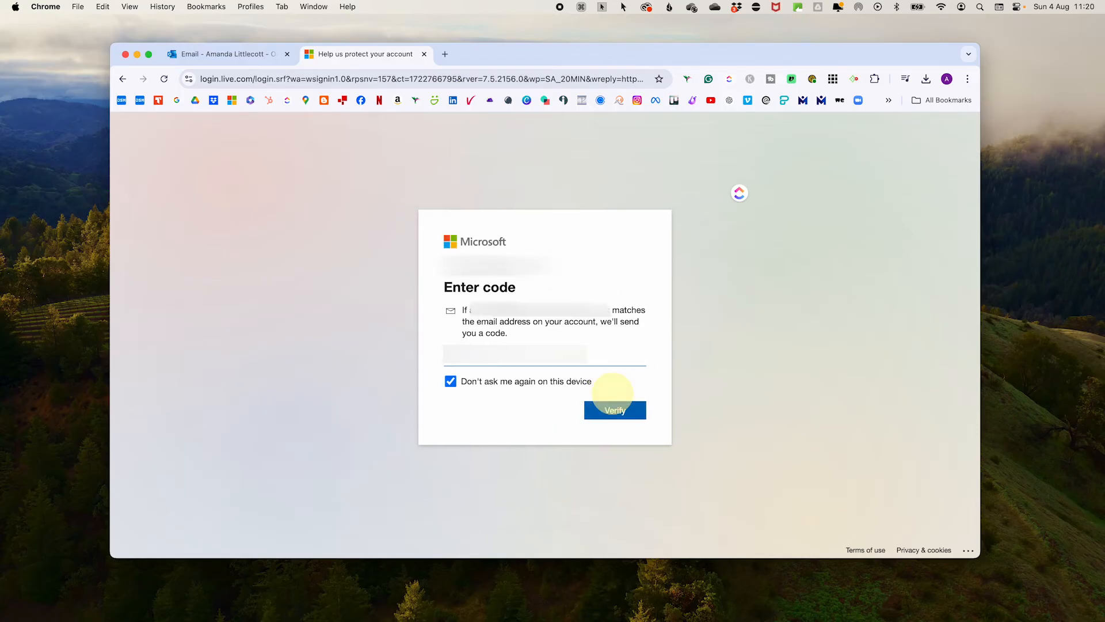
left_click(614, 411)
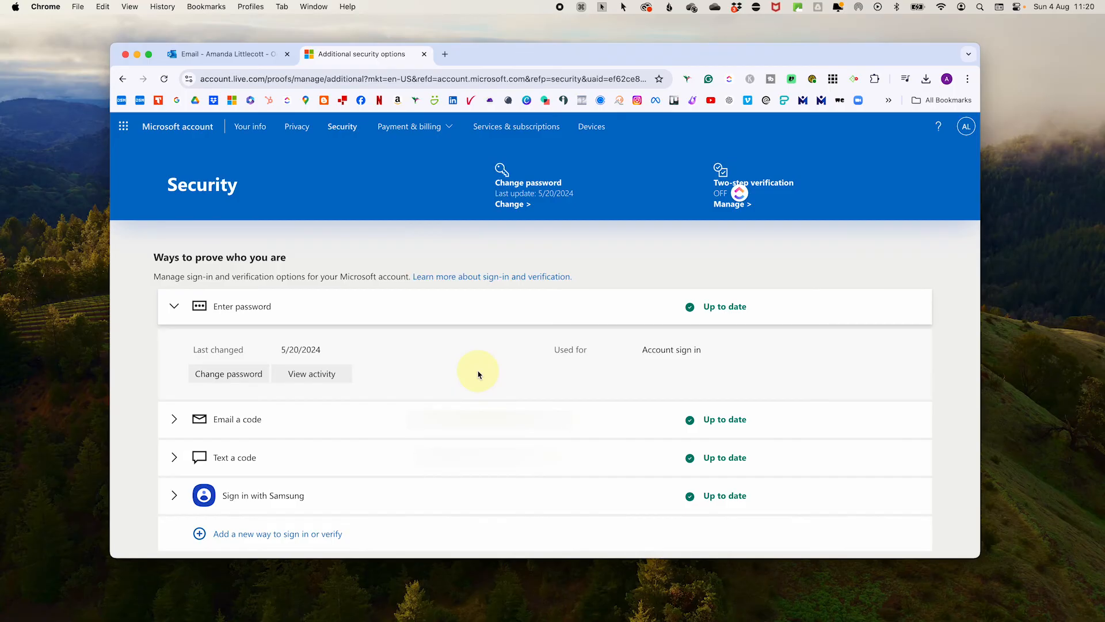
Step: Turn on two-step verification under Additional security and continue to the authenticator app step
scroll("down", 3)
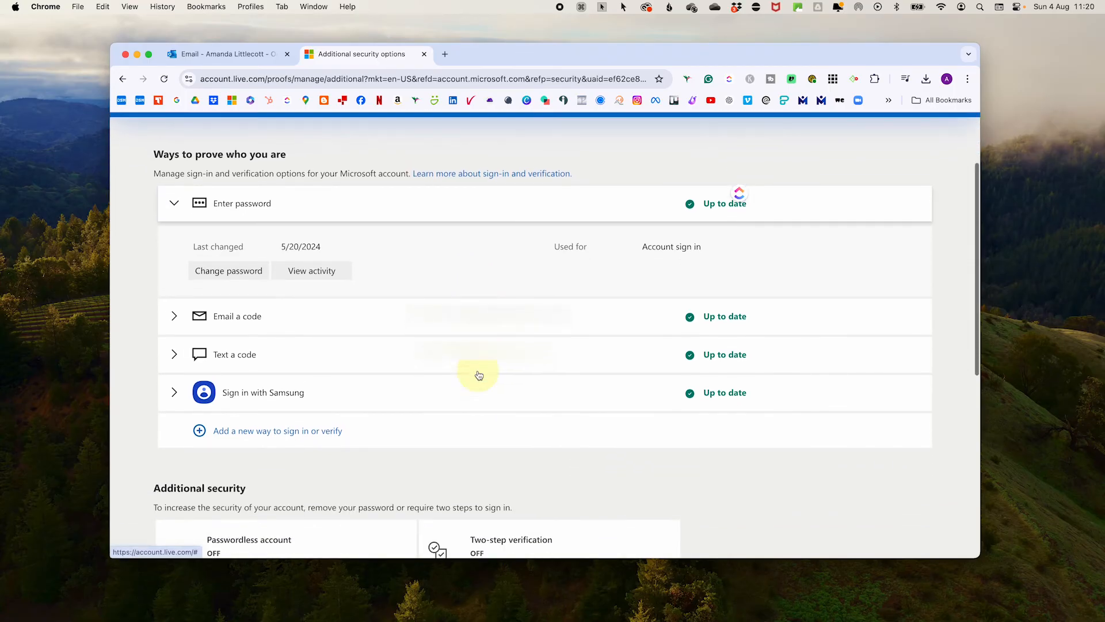
scroll("down", 3)
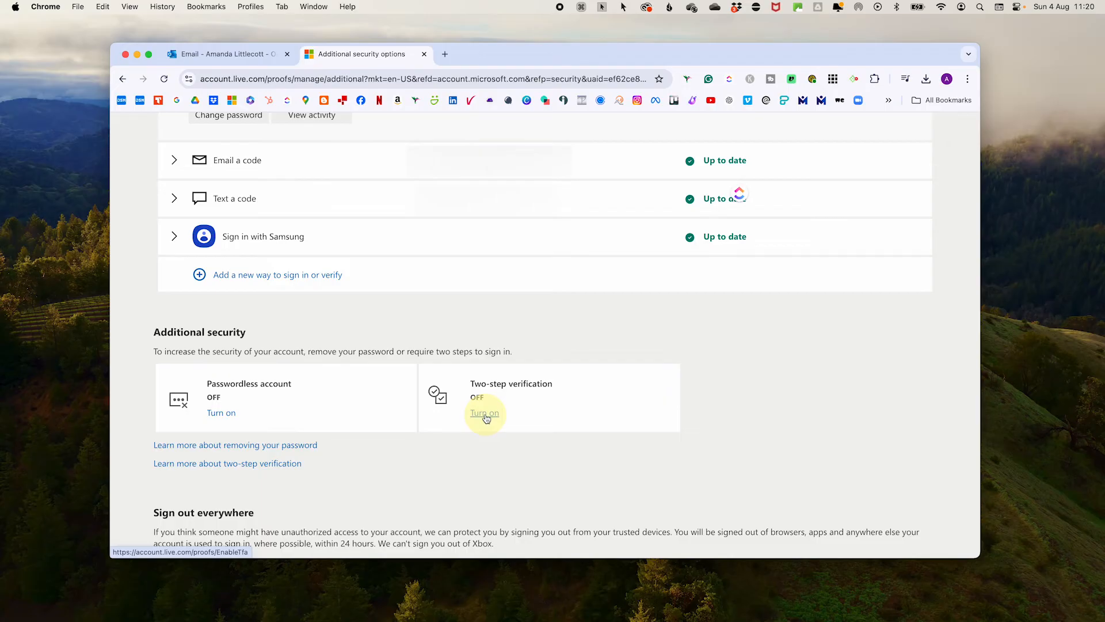
left_click(484, 413)
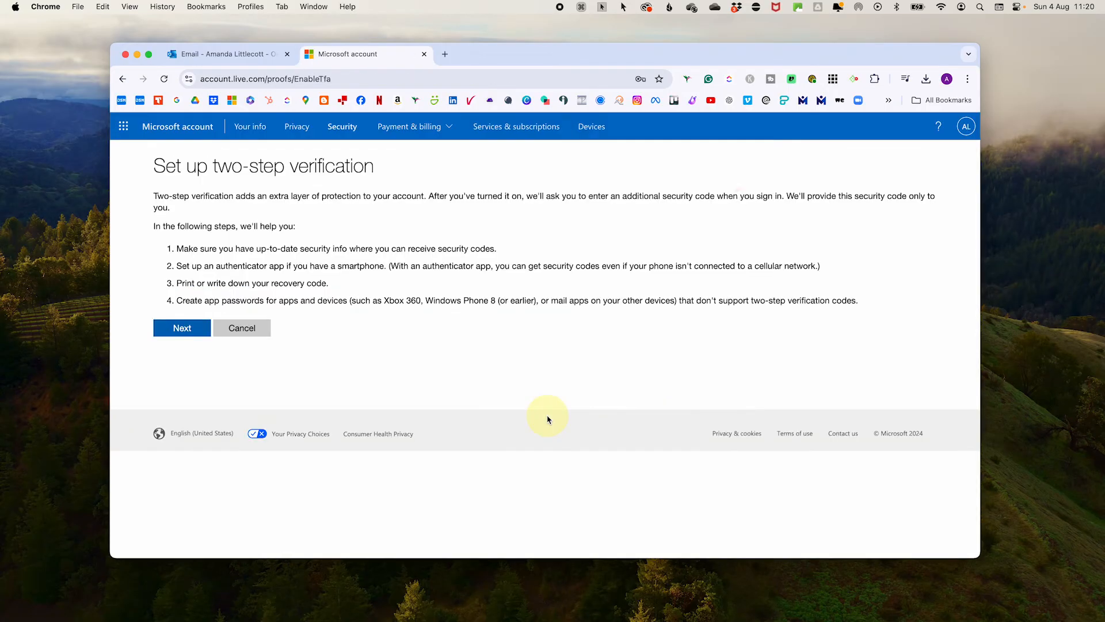
left_click(182, 328)
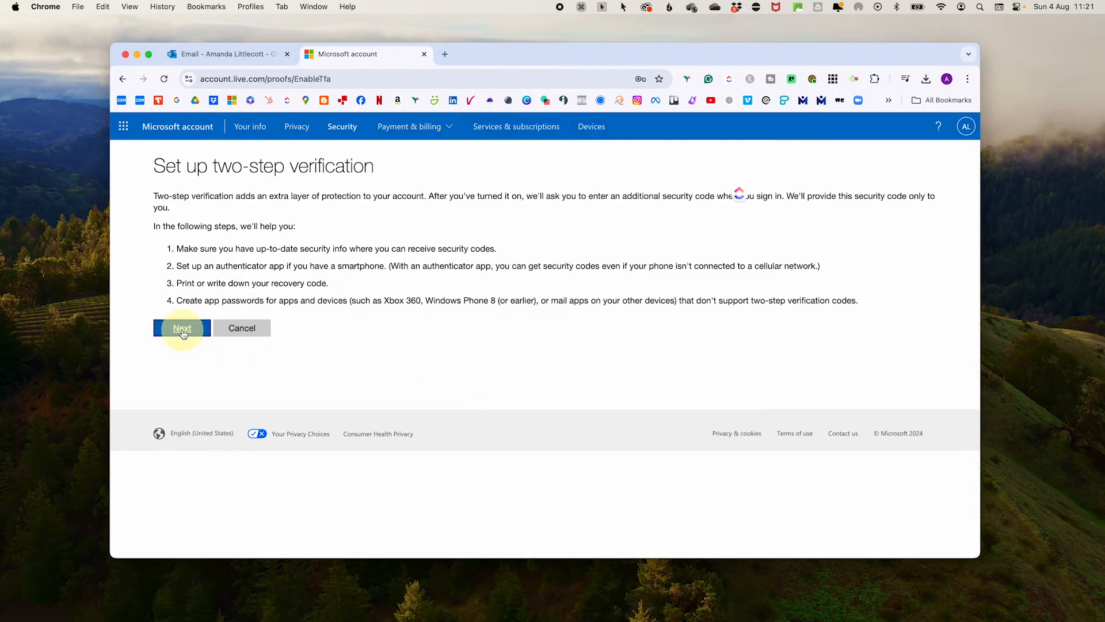
left_click(181, 327)
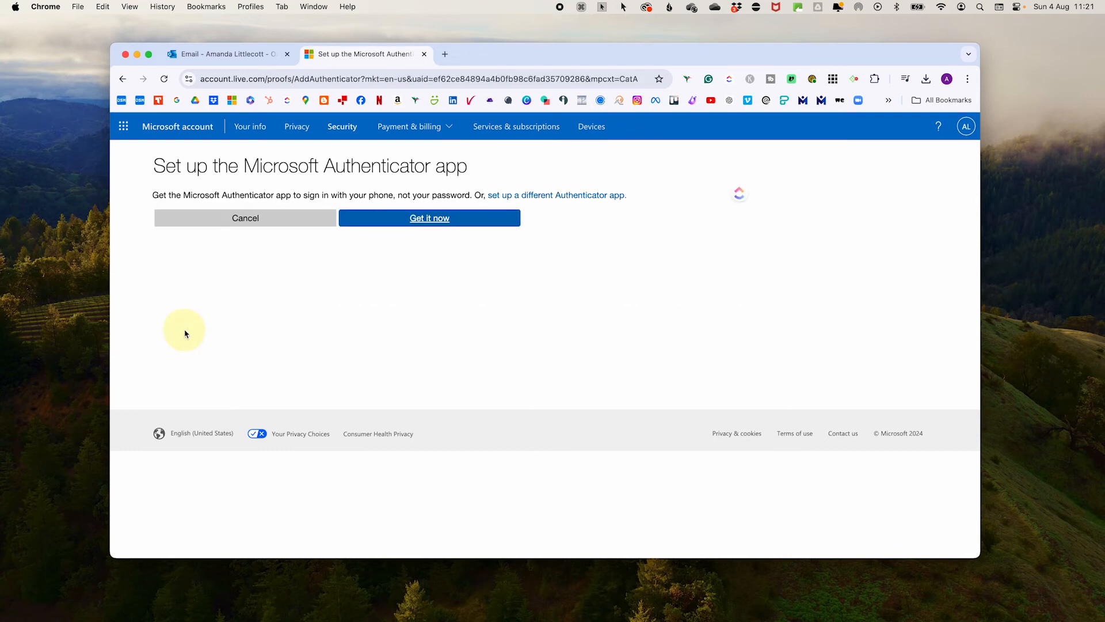
mouse_move(398, 211)
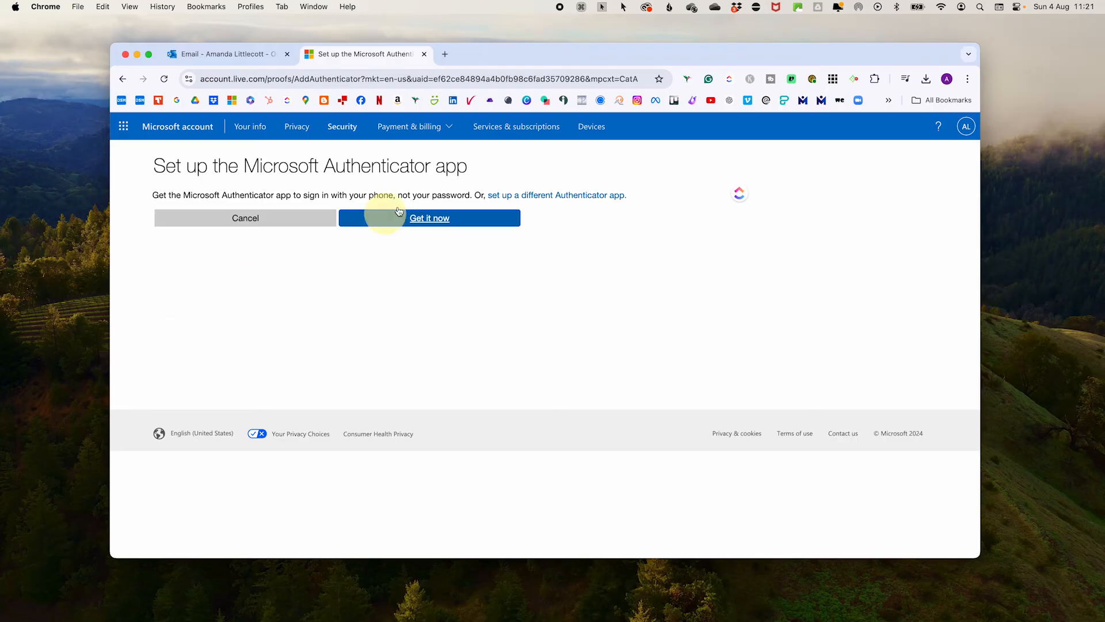
Step: Get the Microsoft Authenticator download page, then return to the passwordless sign-in setup page
left_click(429, 218)
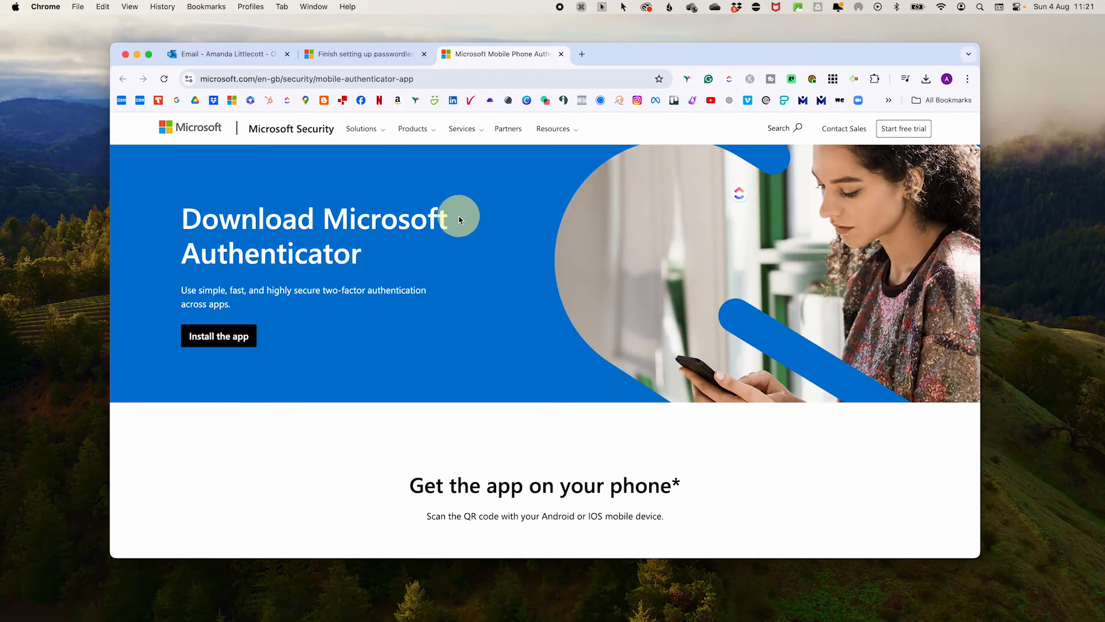
left_click(363, 54)
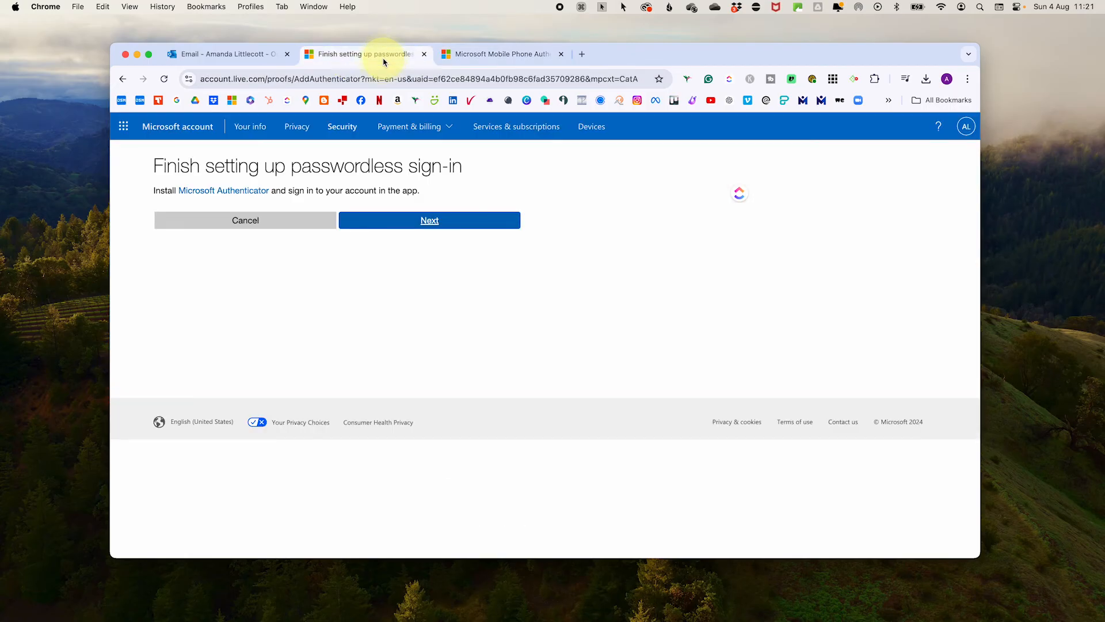